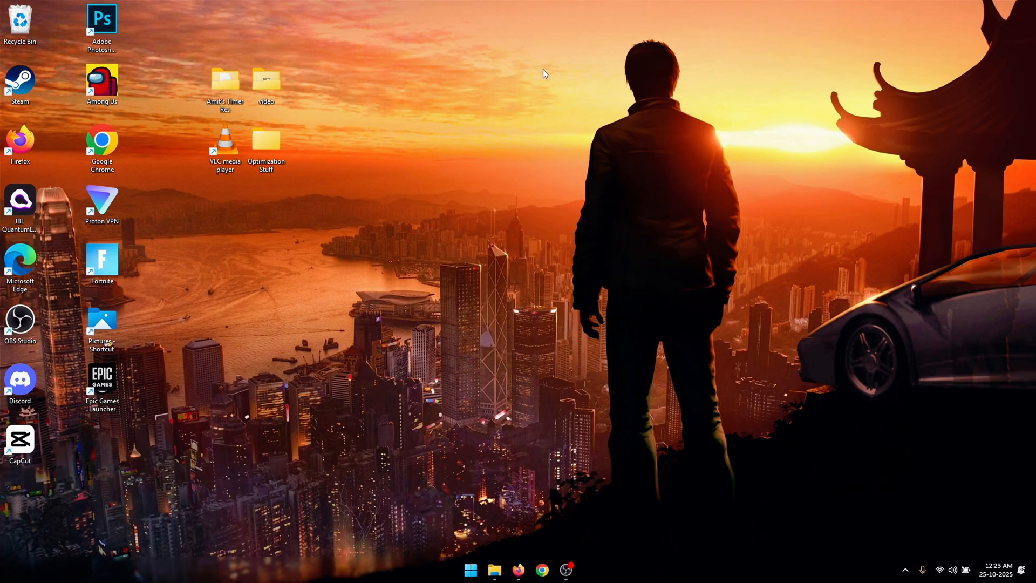
Step: Reposition the Amit's Timer Res folder icon on the desktop and open it
left_click_drag(223, 79, 430, 145)
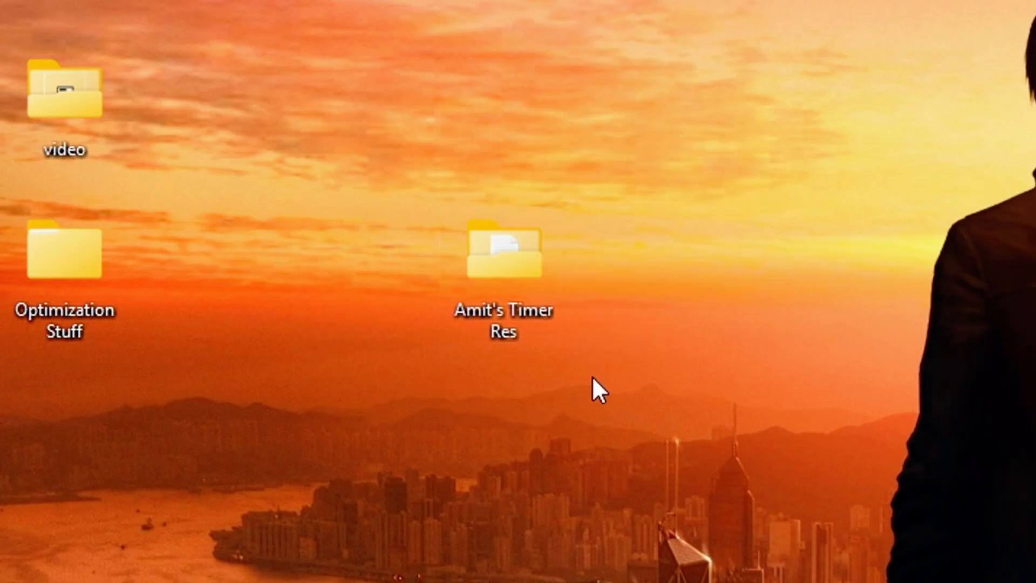
double_click(502, 251)
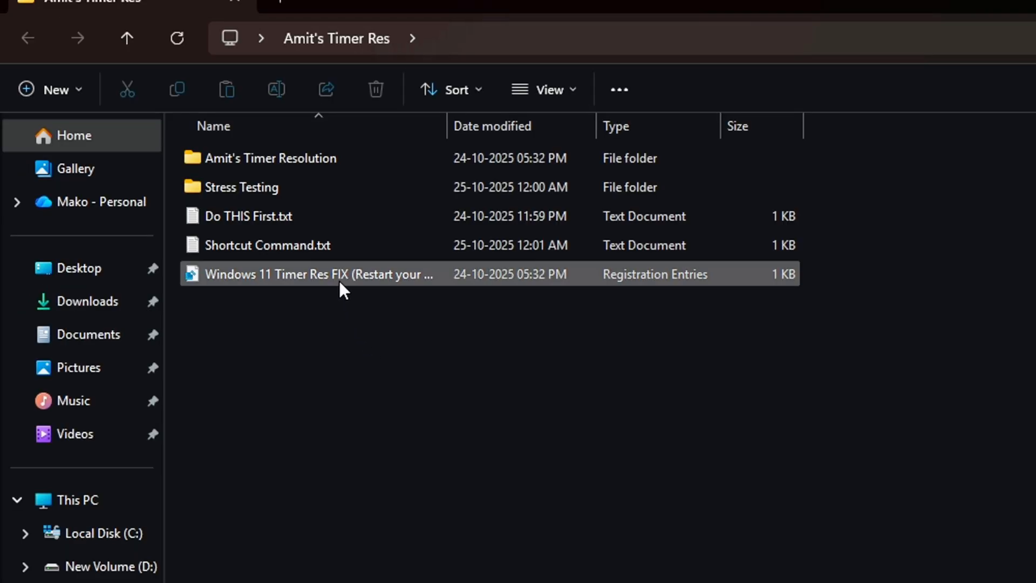
Step: Merge Windows 11 Timer Res FIX.reg, approving the run, UAC and registry warning prompts
double_click(315, 274)
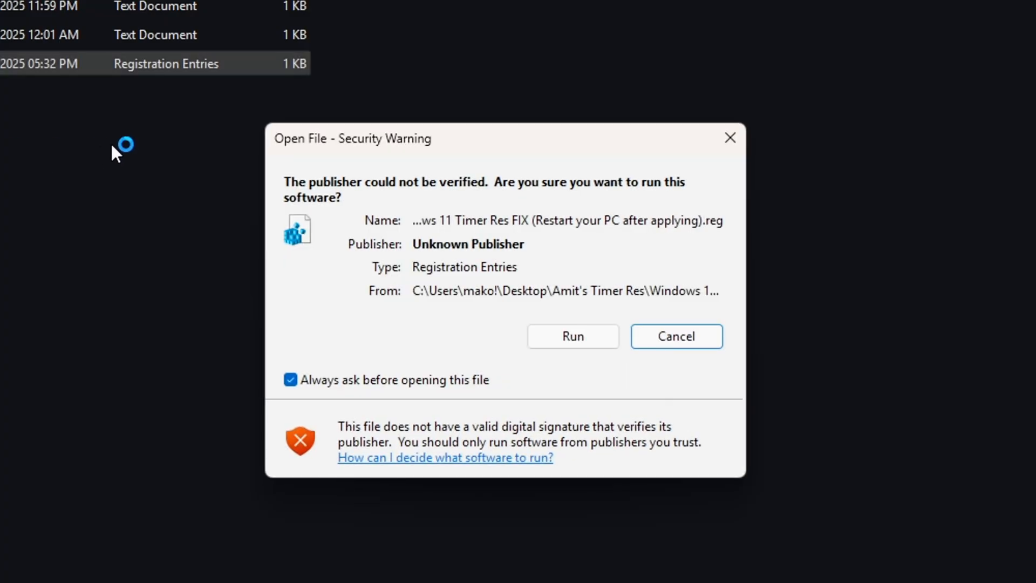
left_click(572, 336)
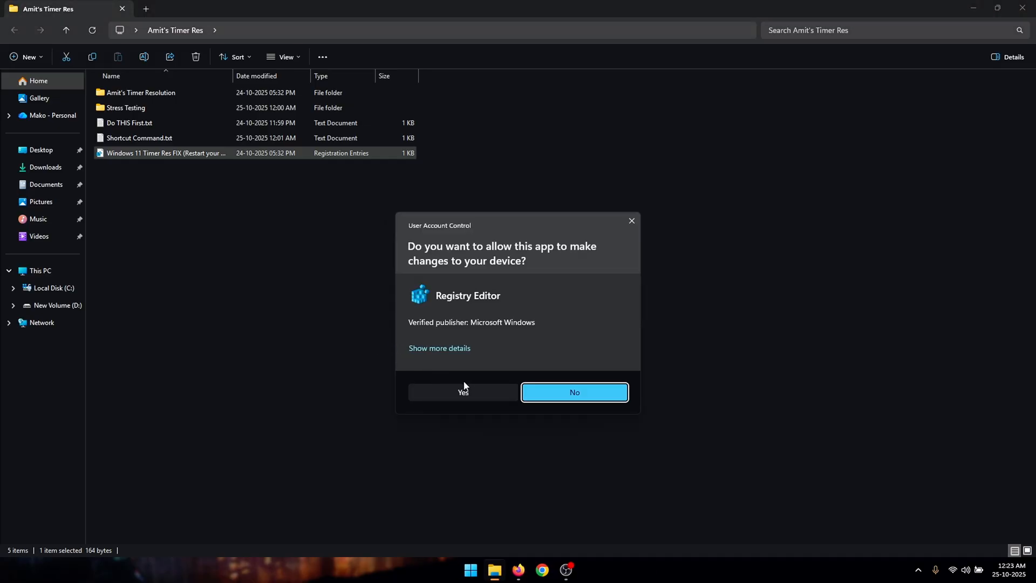
left_click(462, 392)
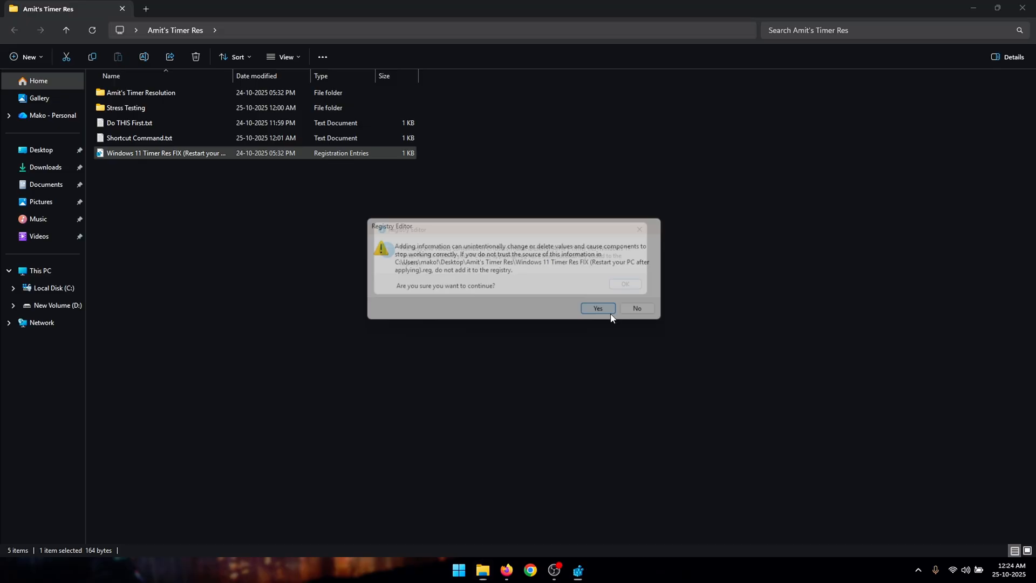
left_click(597, 308)
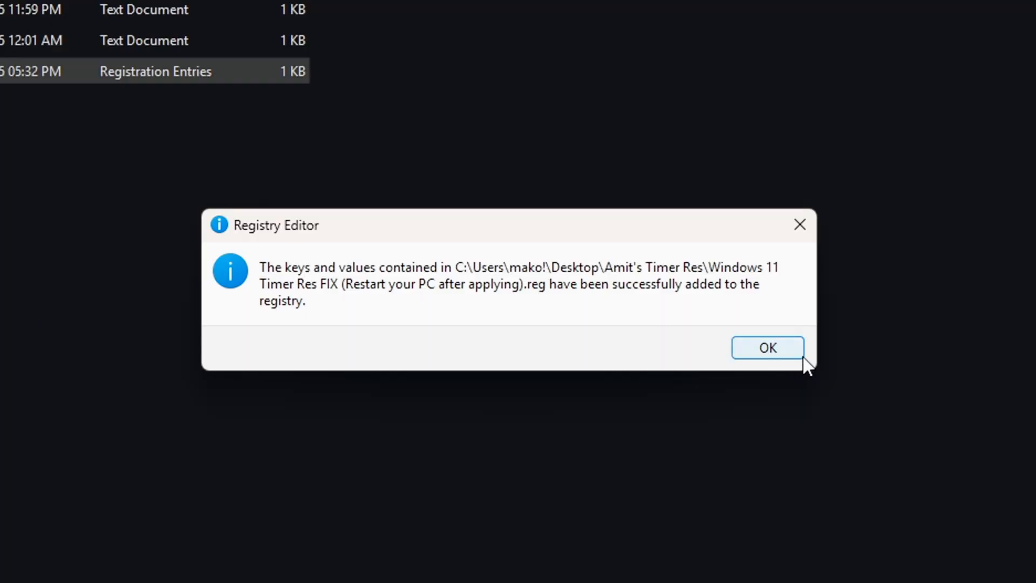
mouse_move(776, 366)
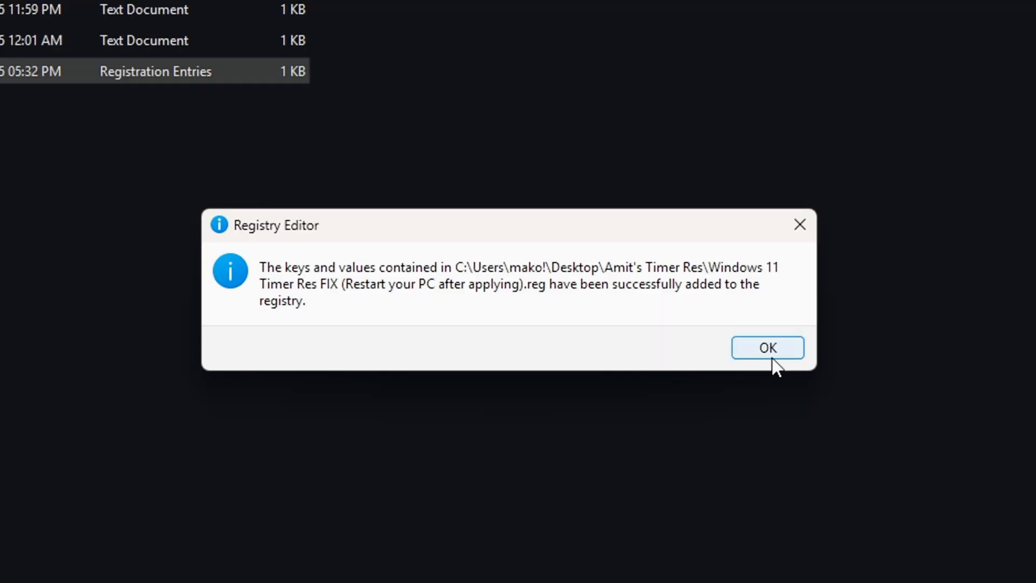
left_click(767, 347)
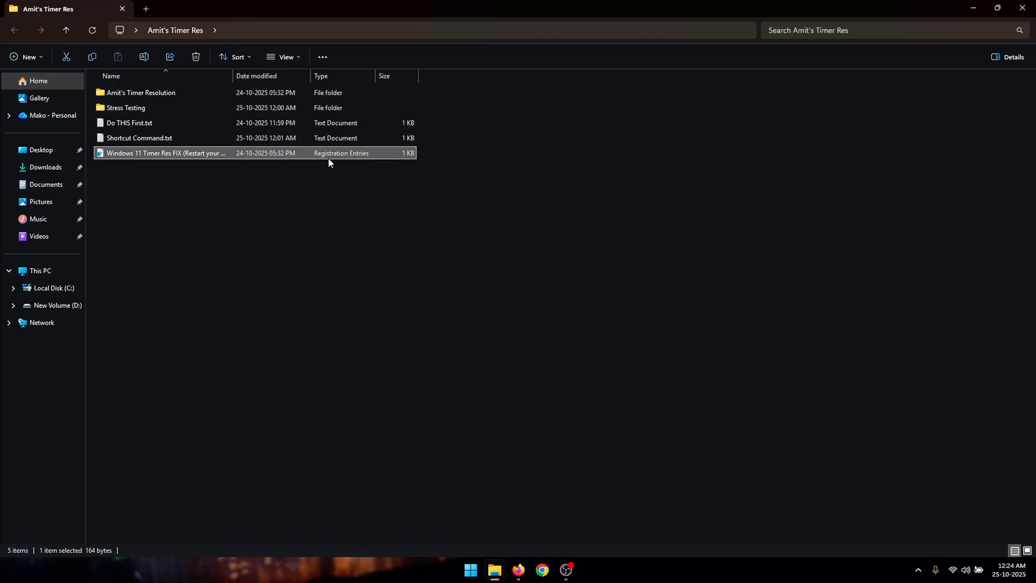
mouse_move(206, 200)
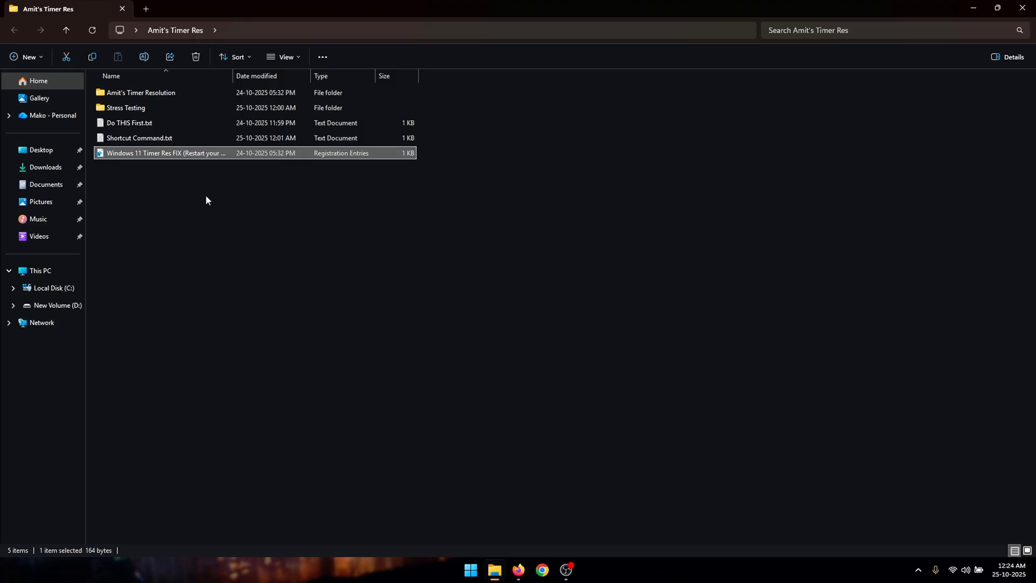
mouse_move(197, 189)
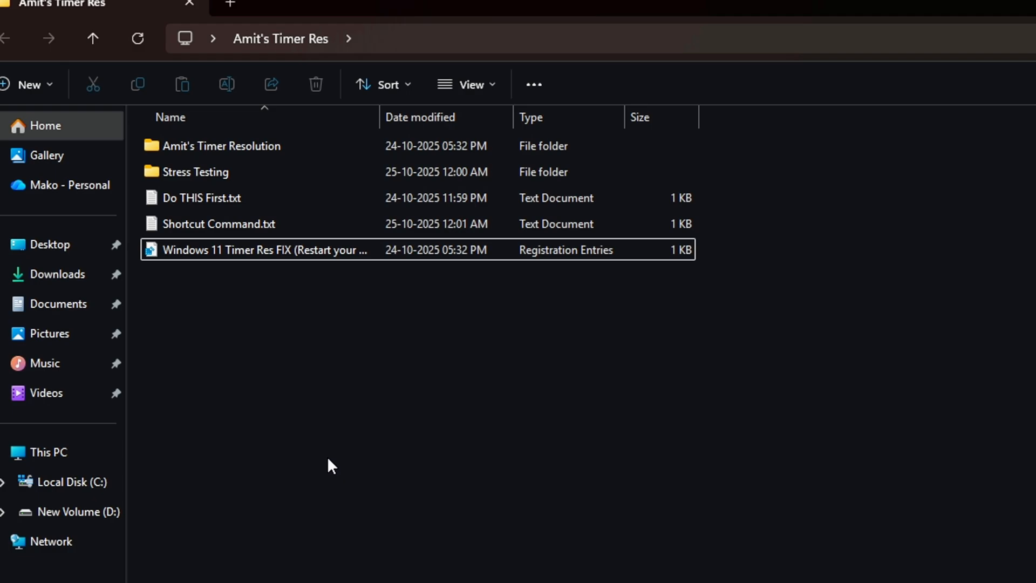
Step: Read the bcdedit commands in Do THIS First.txt, start an admin command prompt, close Notepad
left_click(201, 198)
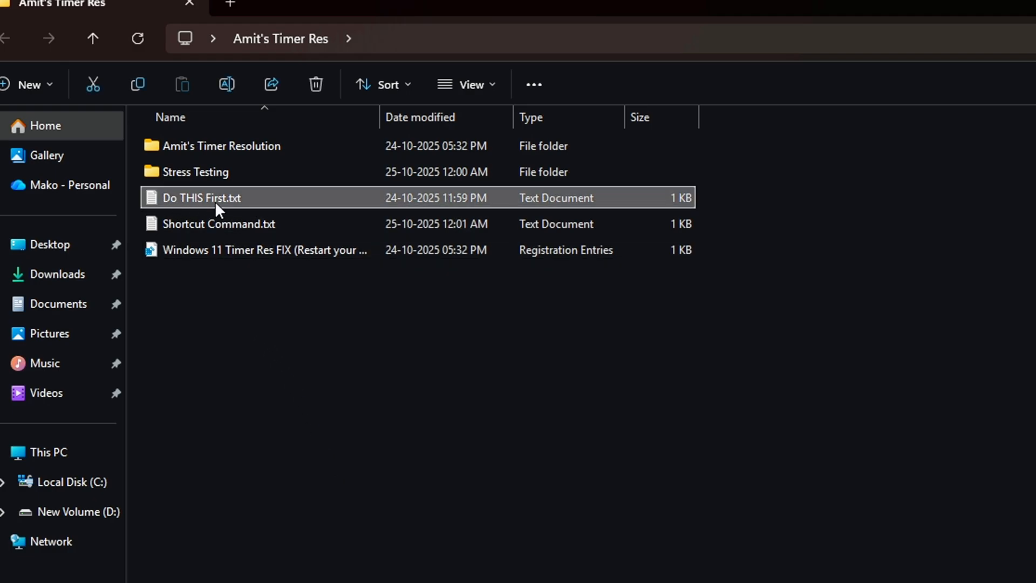
double_click(201, 197)
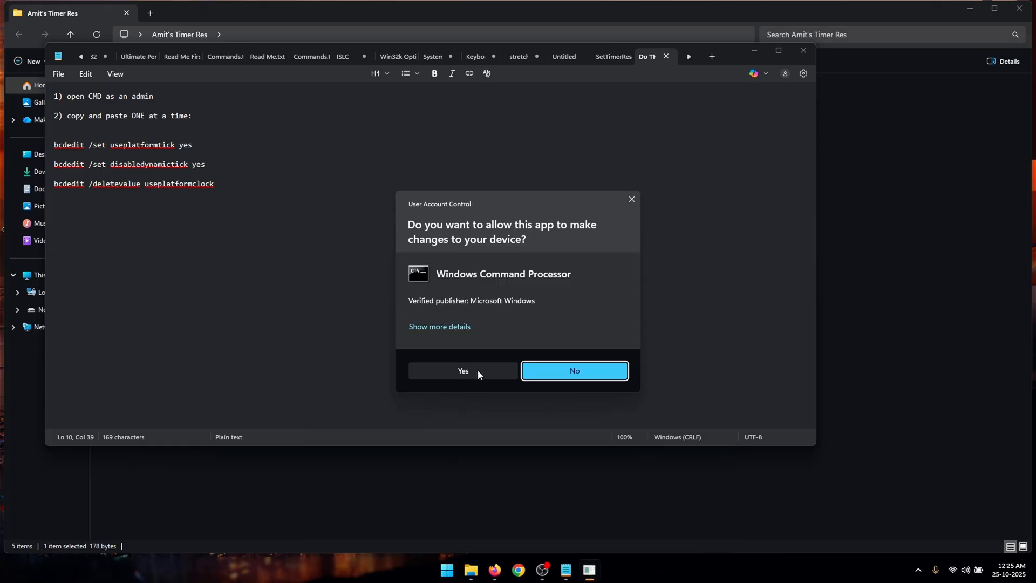
left_click(573, 370)
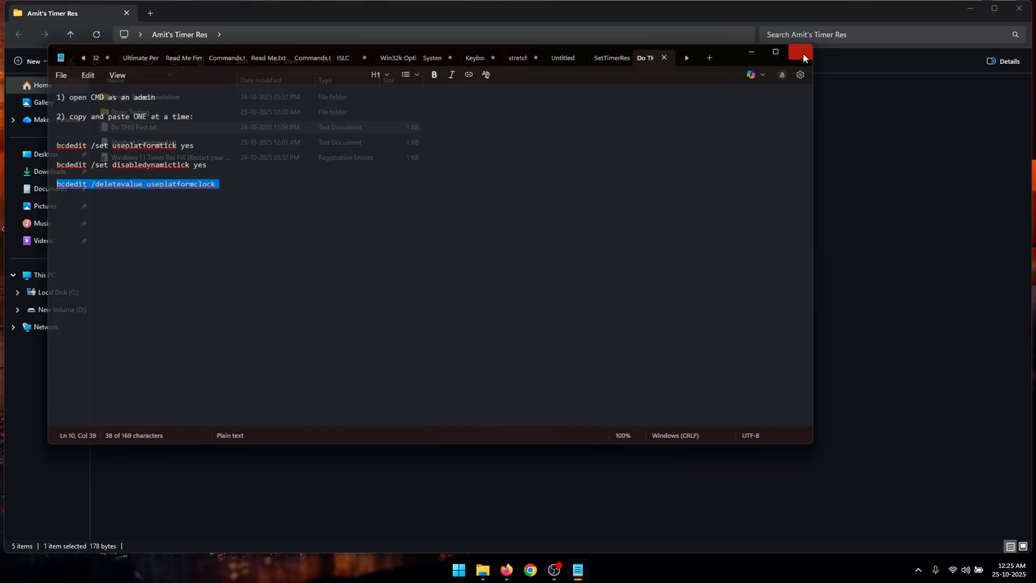
left_click(800, 52)
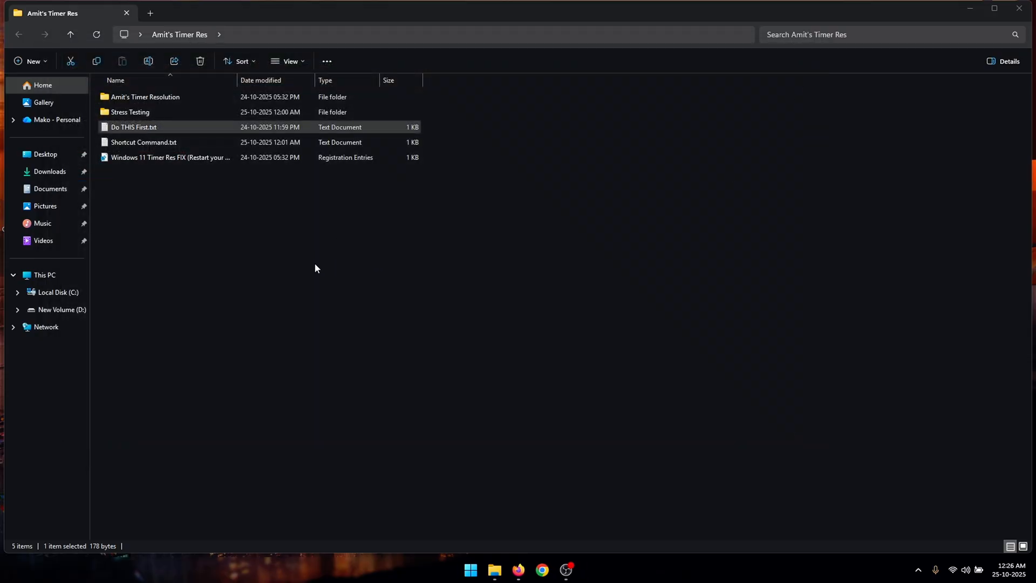
Step: Copy MeasureSleep, SetTimerResolution and the benchmark script to C:\, then return to Amit's Timer Res
double_click(145, 96)
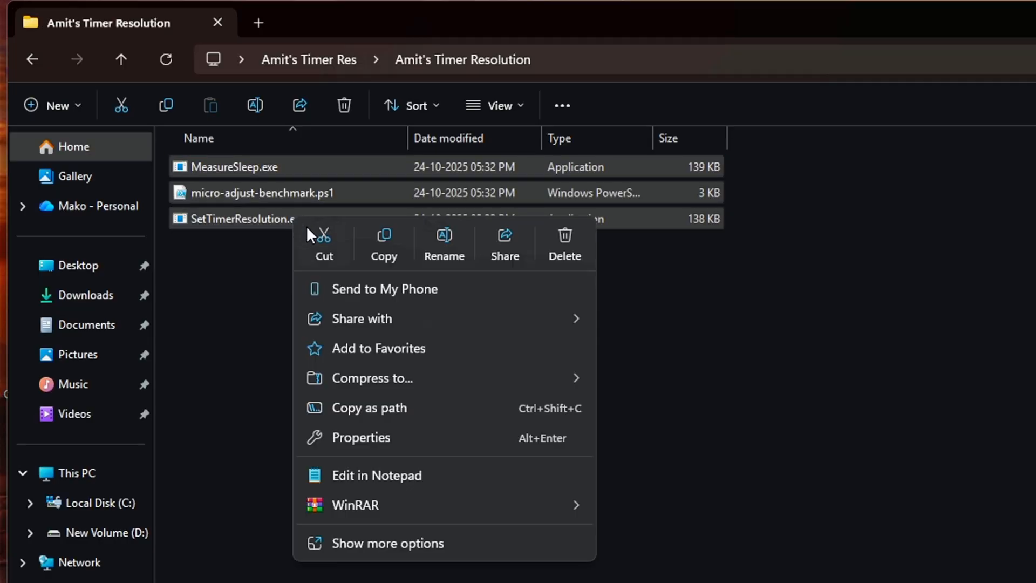
left_click(74, 456)
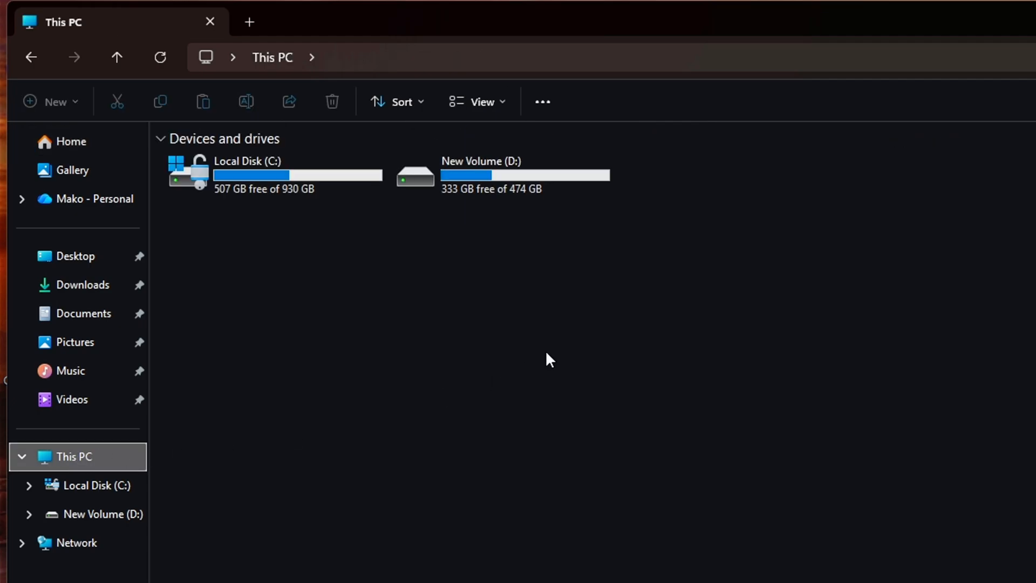
double_click(247, 160)
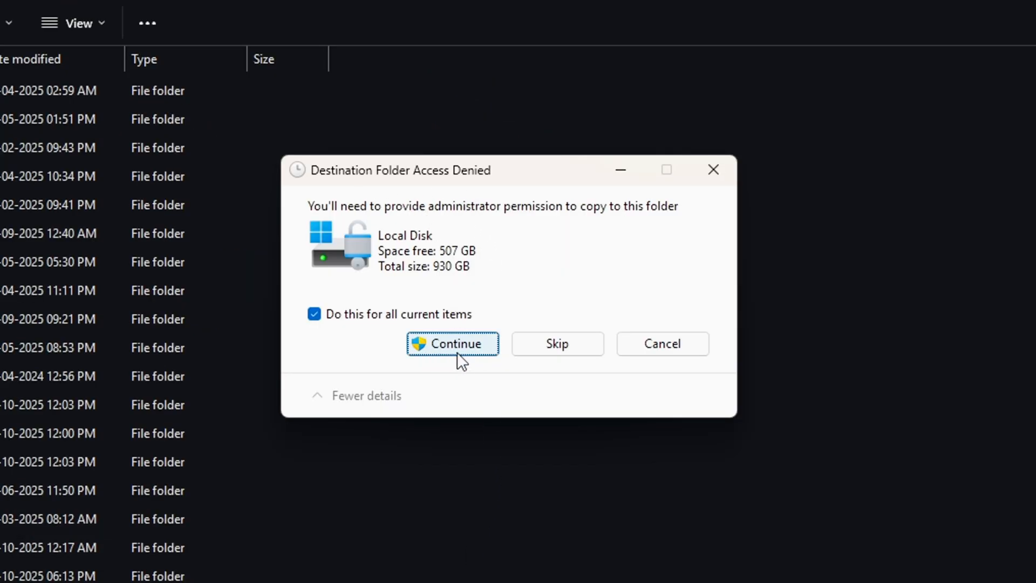
left_click(453, 343)
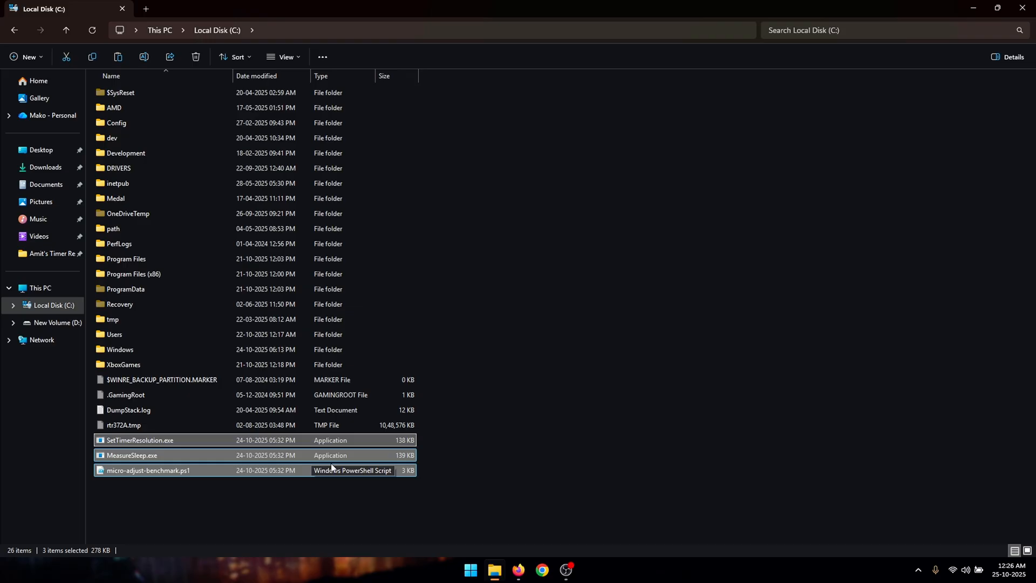
mouse_move(509, 509)
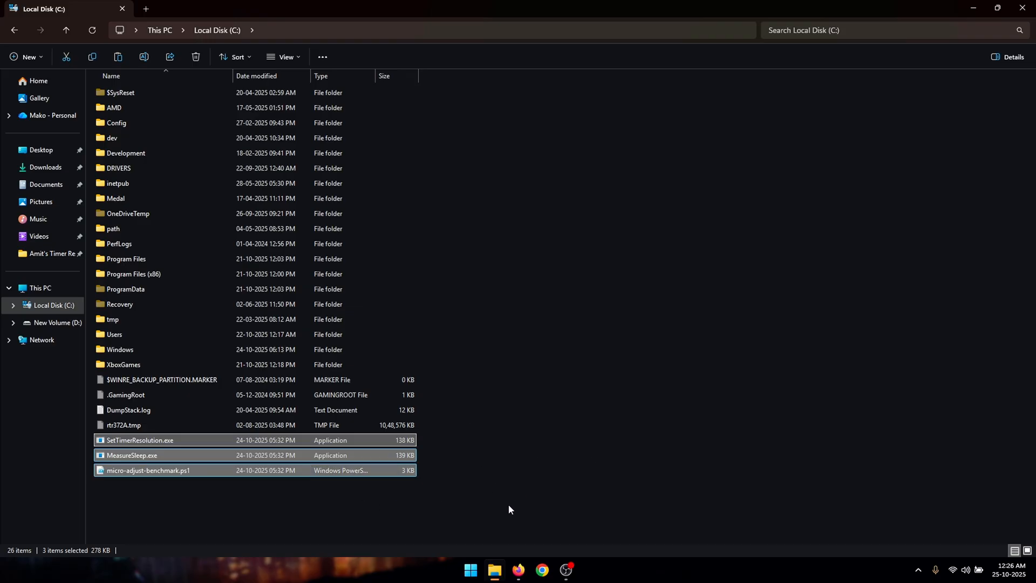
left_click(52, 253)
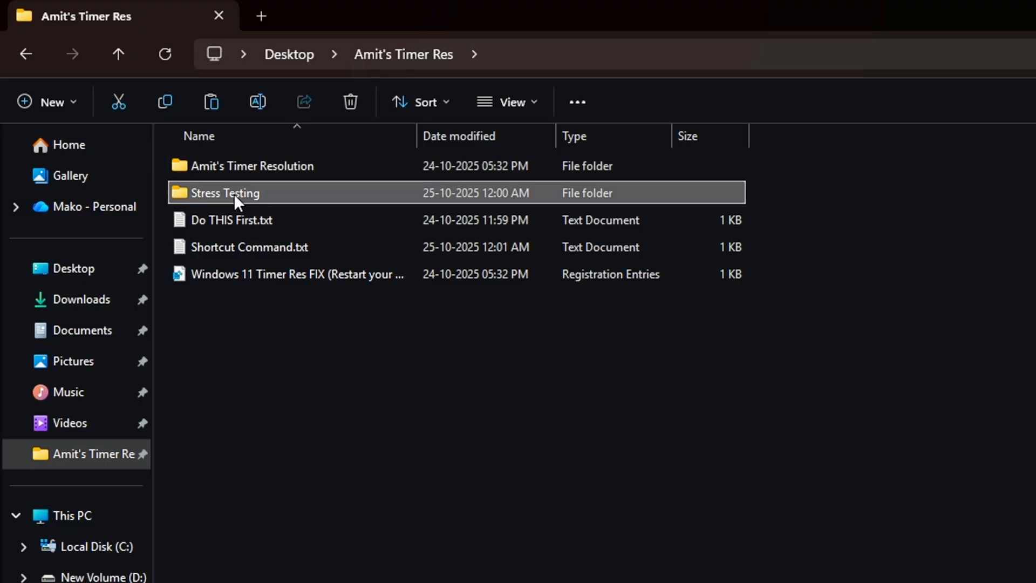
Step: Launch prime95.exe from the Stress Testing folder and select the Small FFTs torture test
double_click(224, 194)
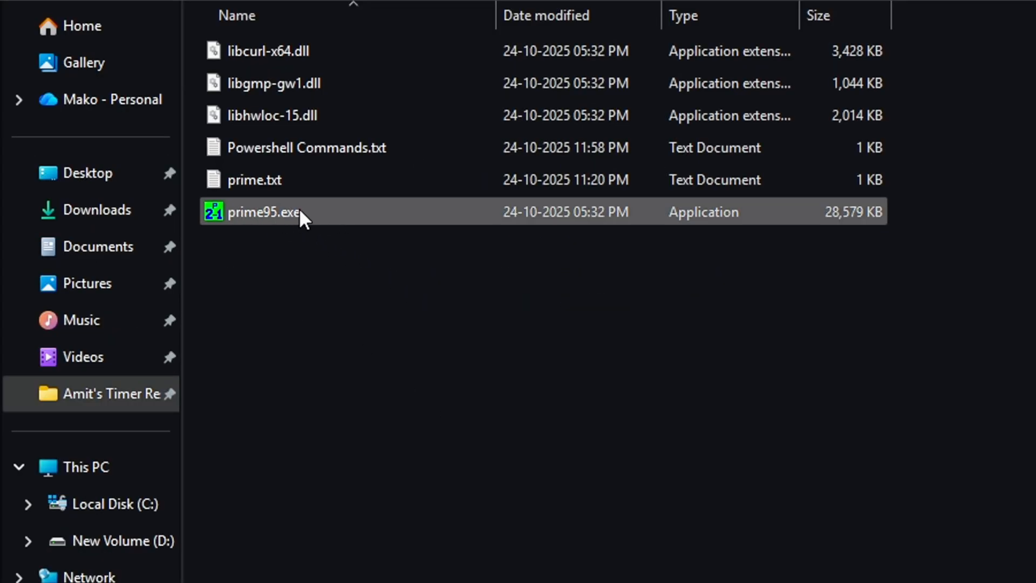
double_click(263, 212)
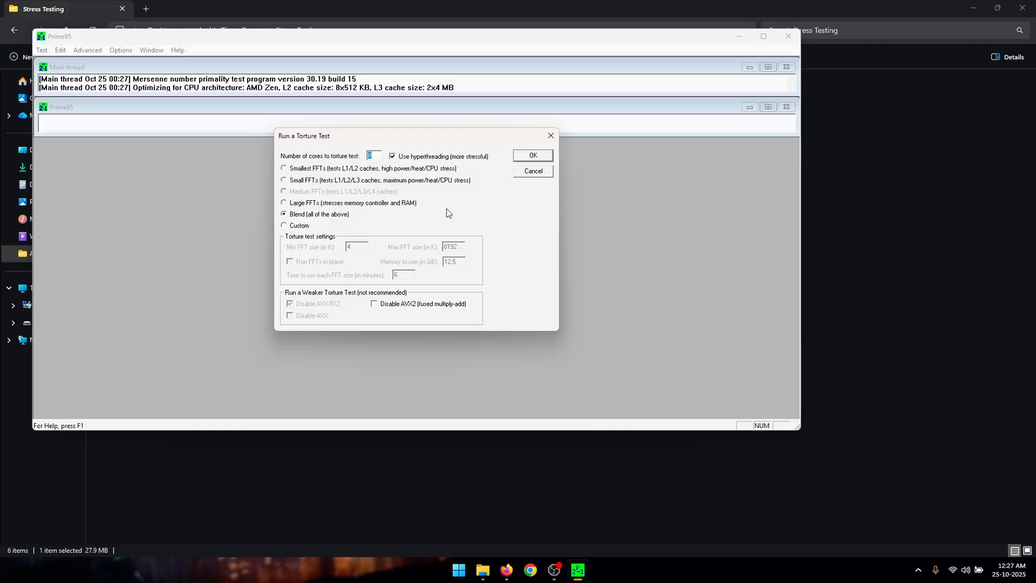
mouse_move(455, 201)
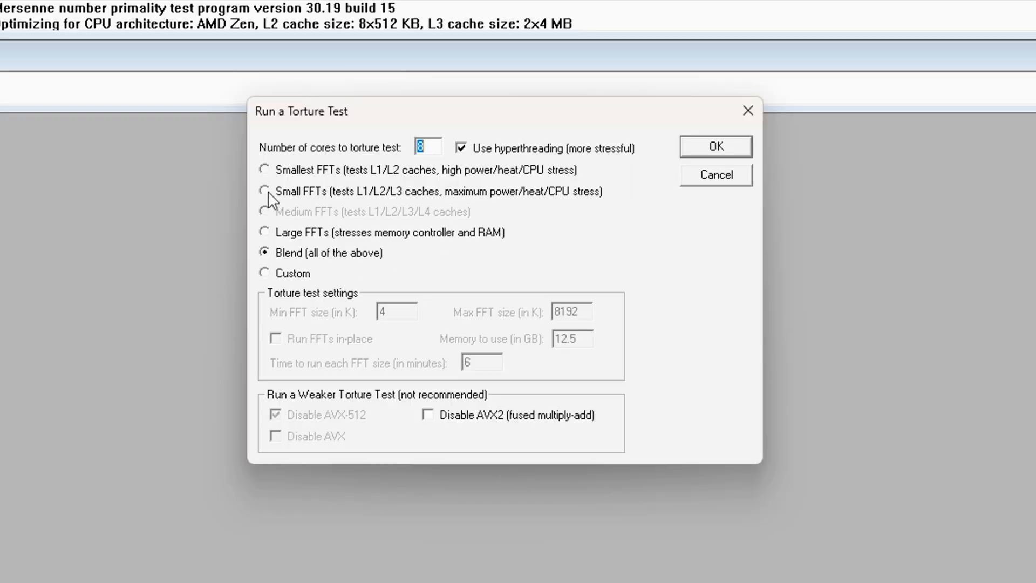
left_click(265, 191)
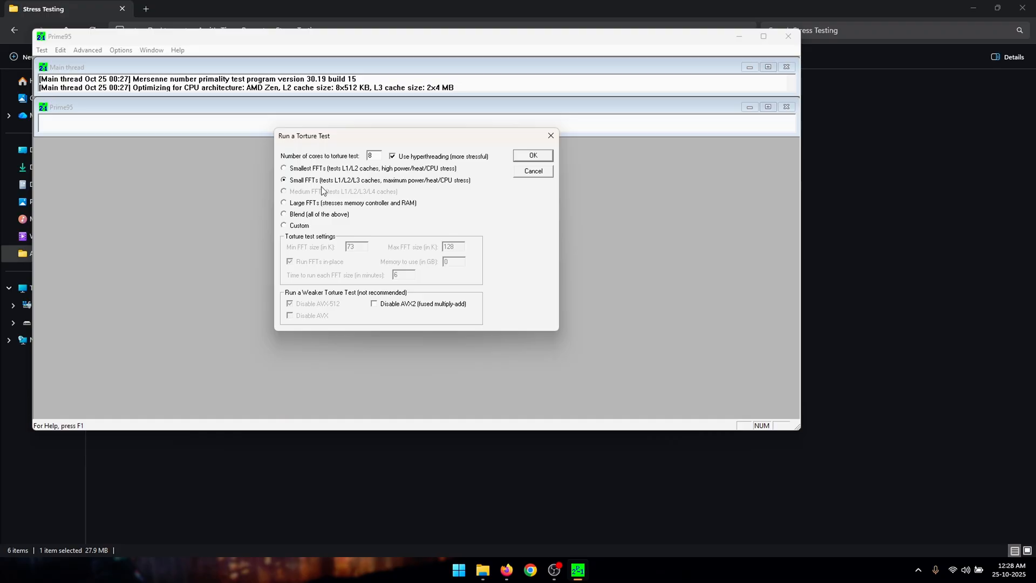
mouse_move(478, 209)
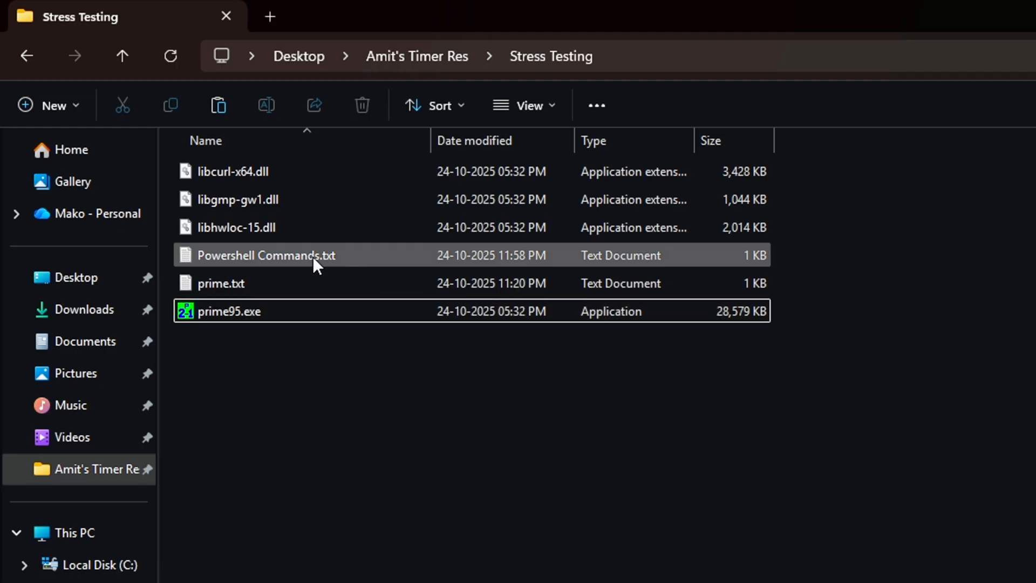
Step: Open the Powershell Commands notes, launch admin PowerShell and run Set-ExecutionPolicy Unrestricted
double_click(265, 256)
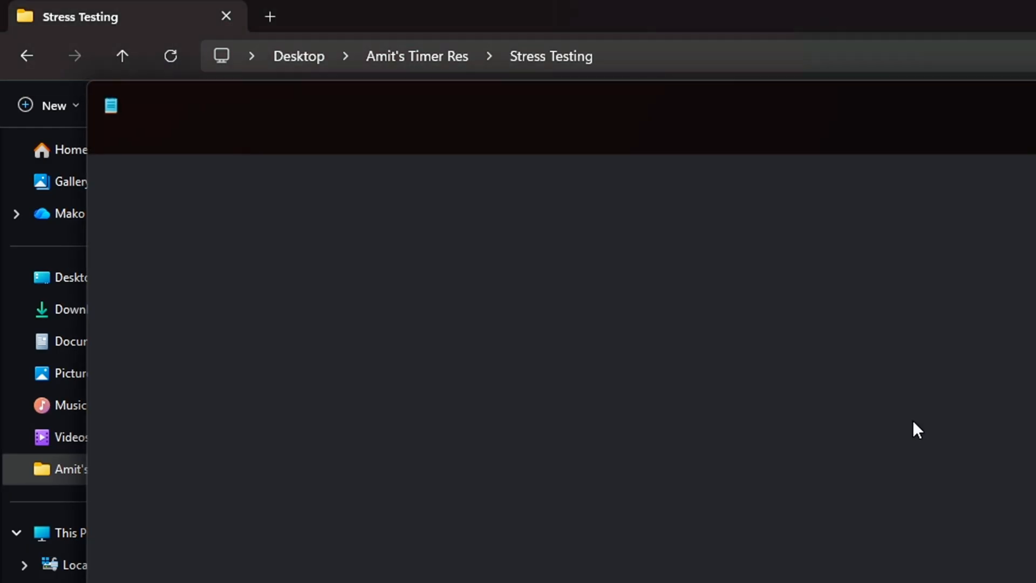
left_click(420, 566)
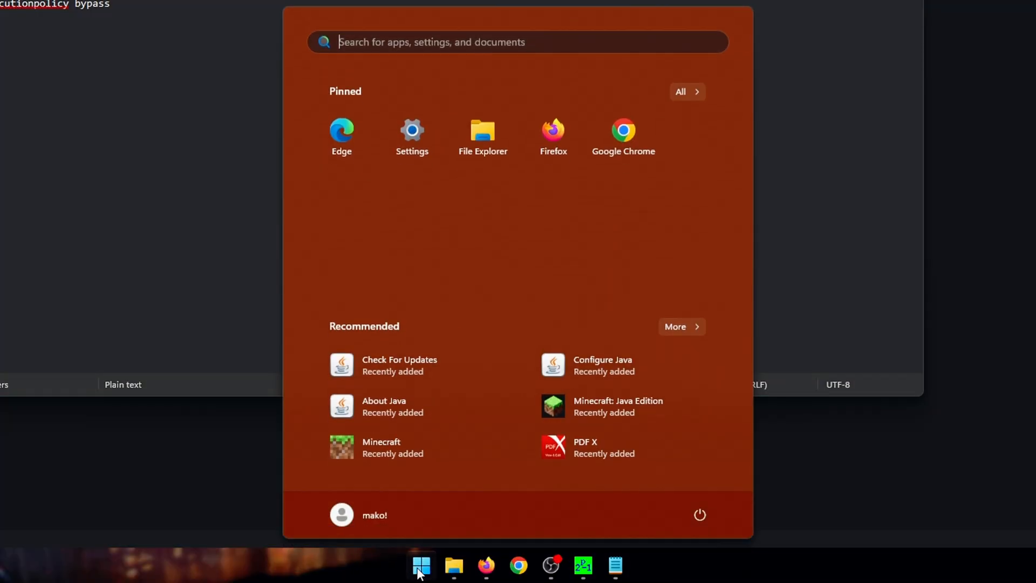
type("powers")
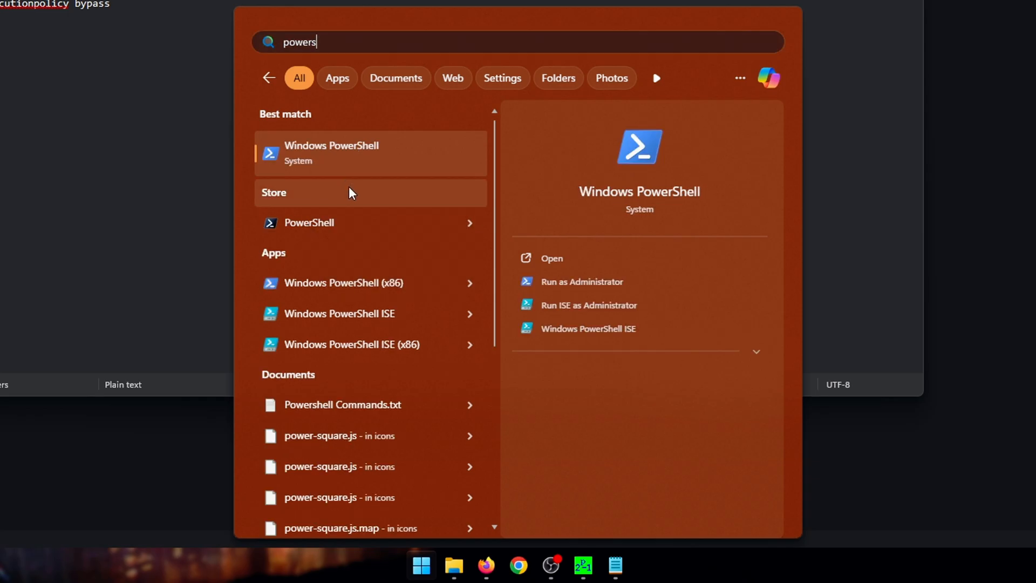
left_click(582, 280)
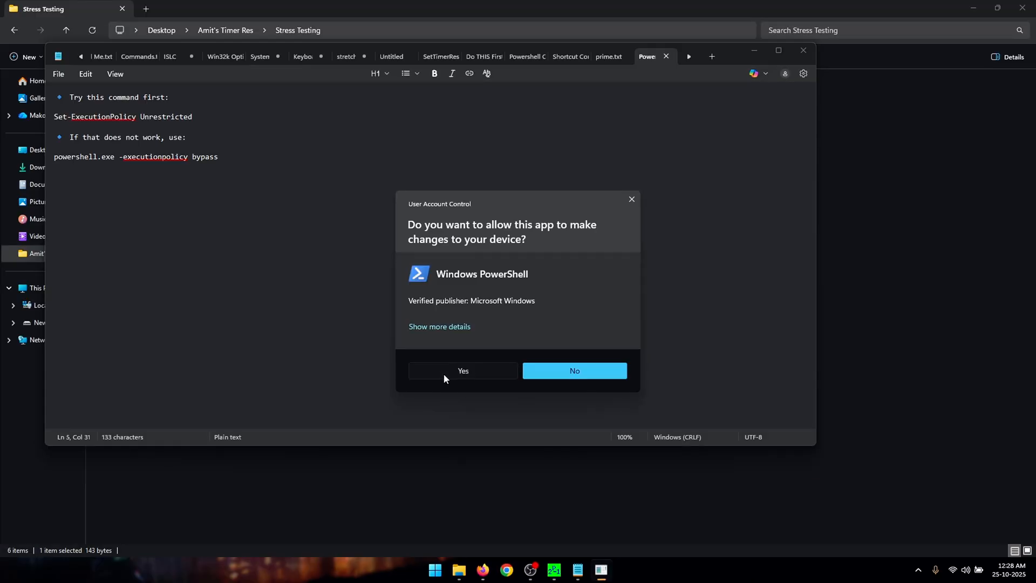
left_click(462, 370)
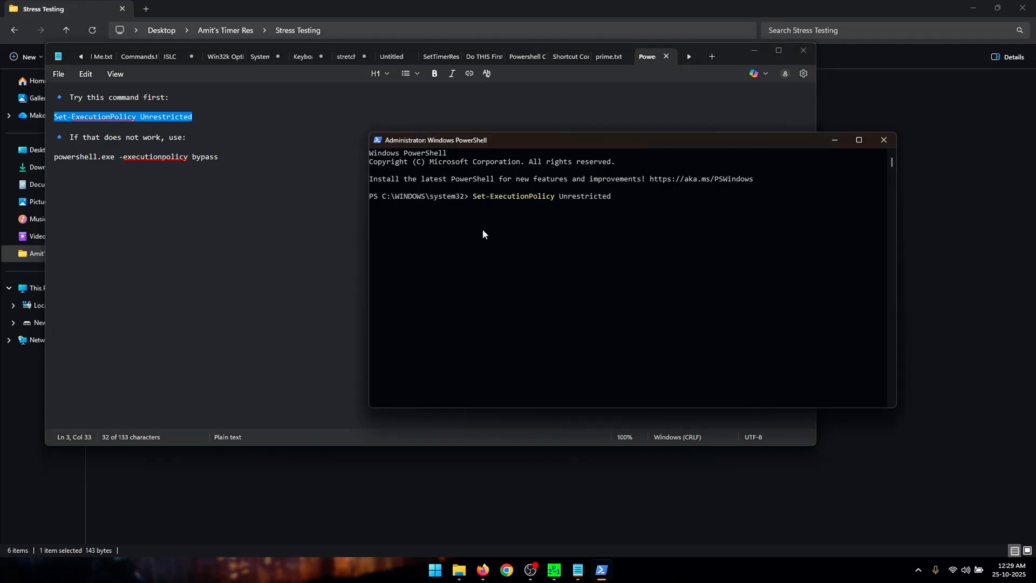
key("Return")
type("a")
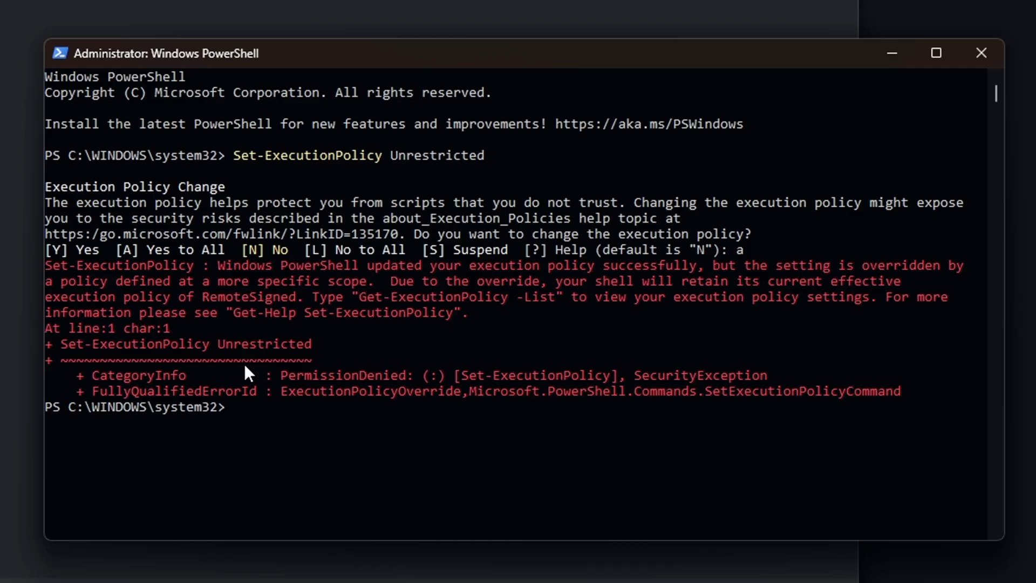
mouse_move(389, 357)
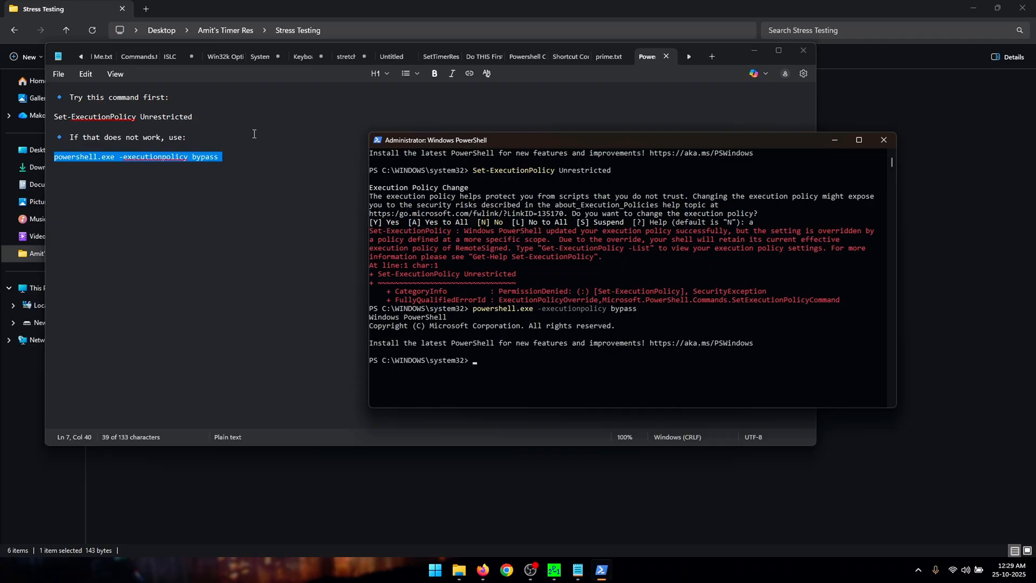
mouse_move(228, 144)
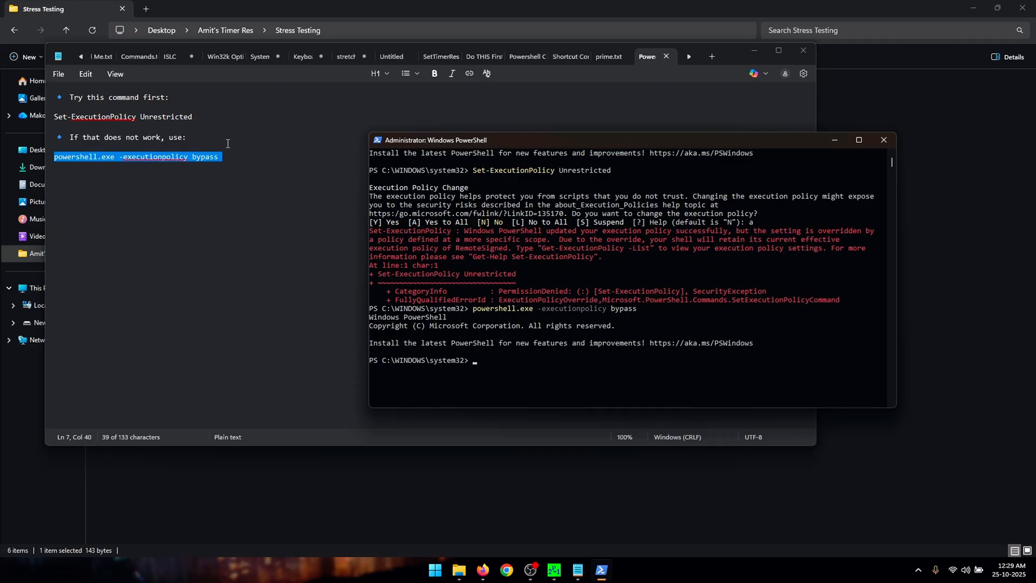
mouse_move(272, 193)
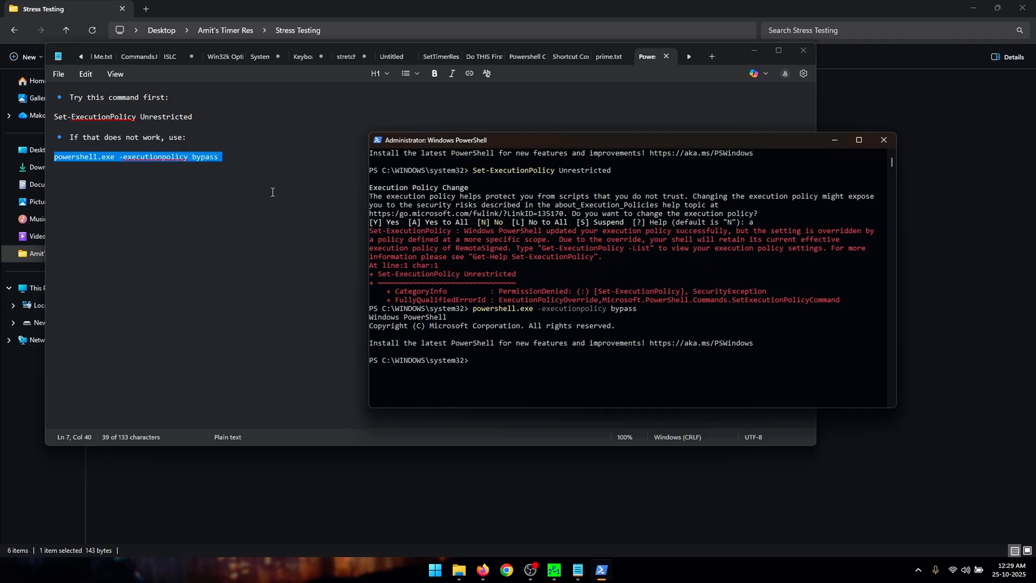
Step: Bring Prime95 forward and confirm the torture test with 8 cores and Small FFTs
left_click(260, 172)
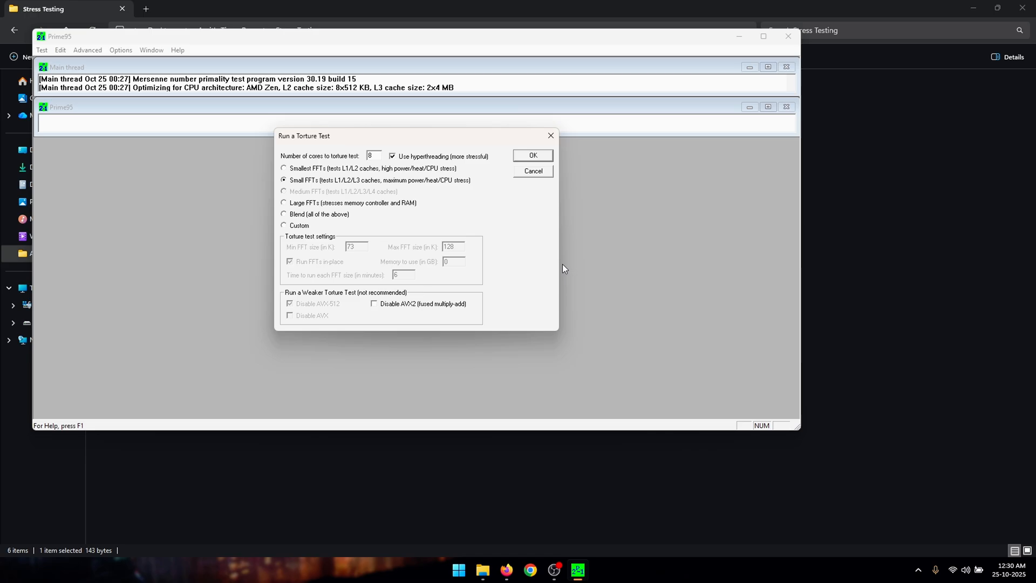
left_click(532, 155)
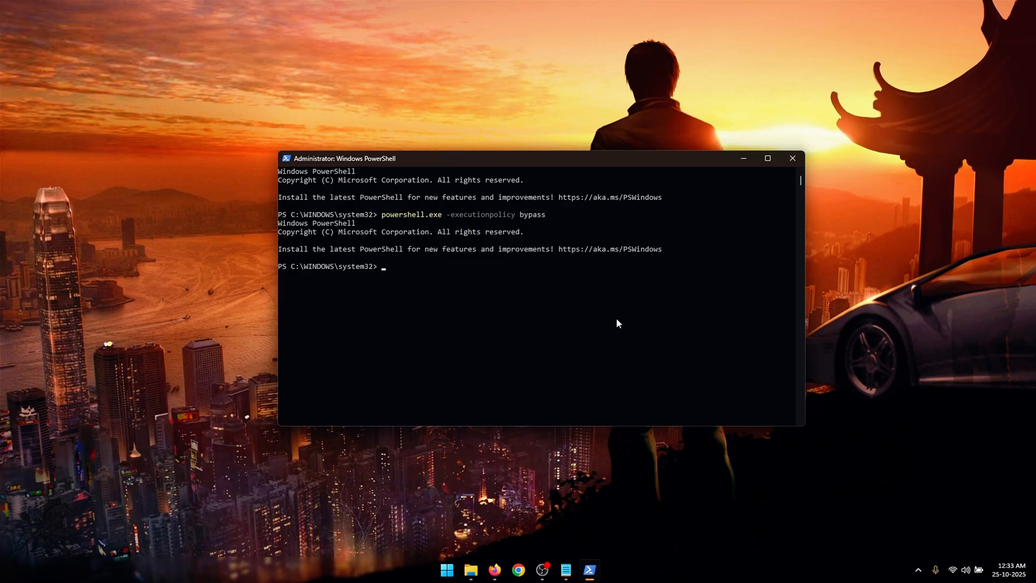
mouse_move(551, 217)
type("cd..")
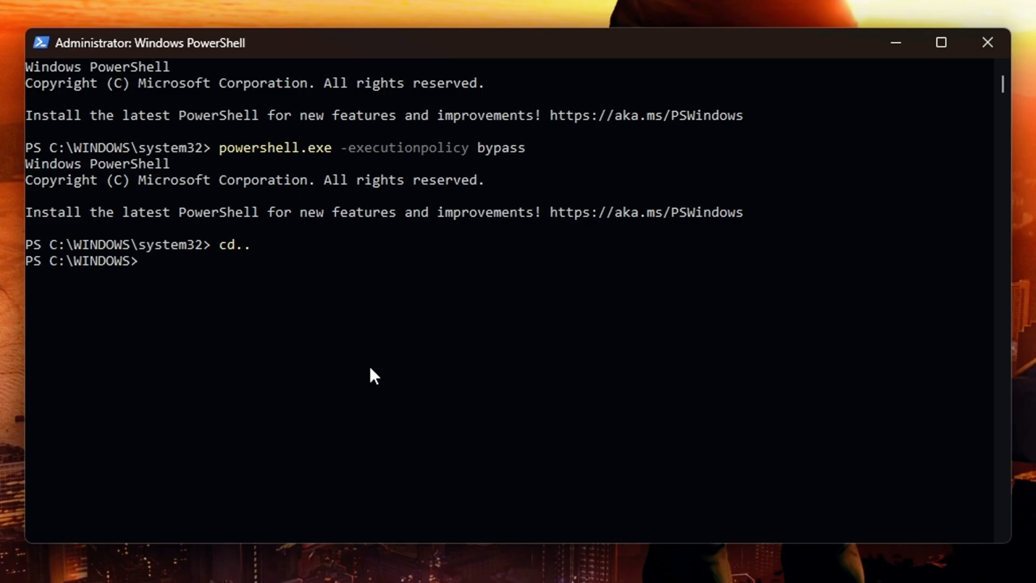
Step: Move up to C:\ and enter .\micro-adjust-benchmark.ps1 at the prompt
key("Return")
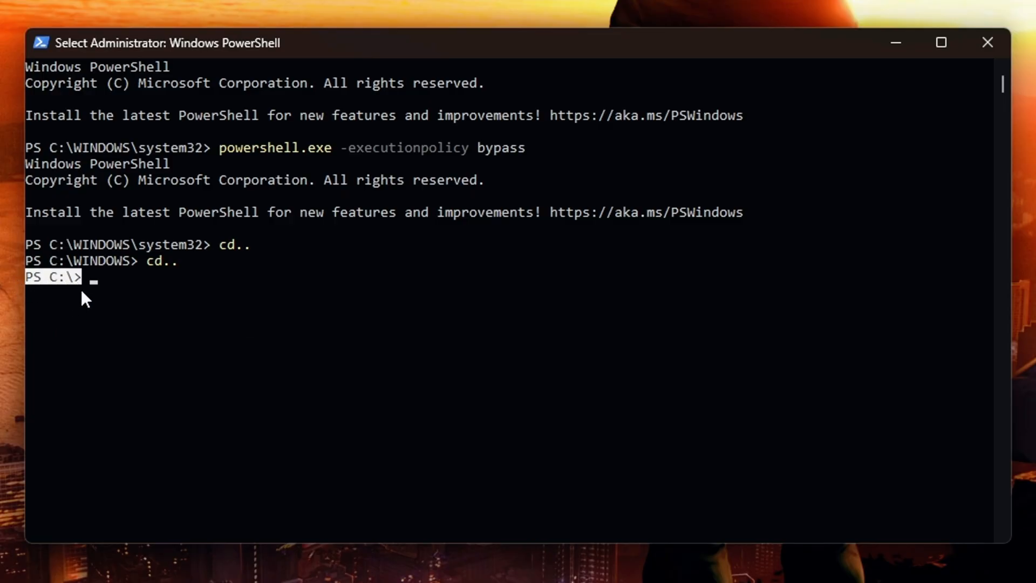
type("micero")
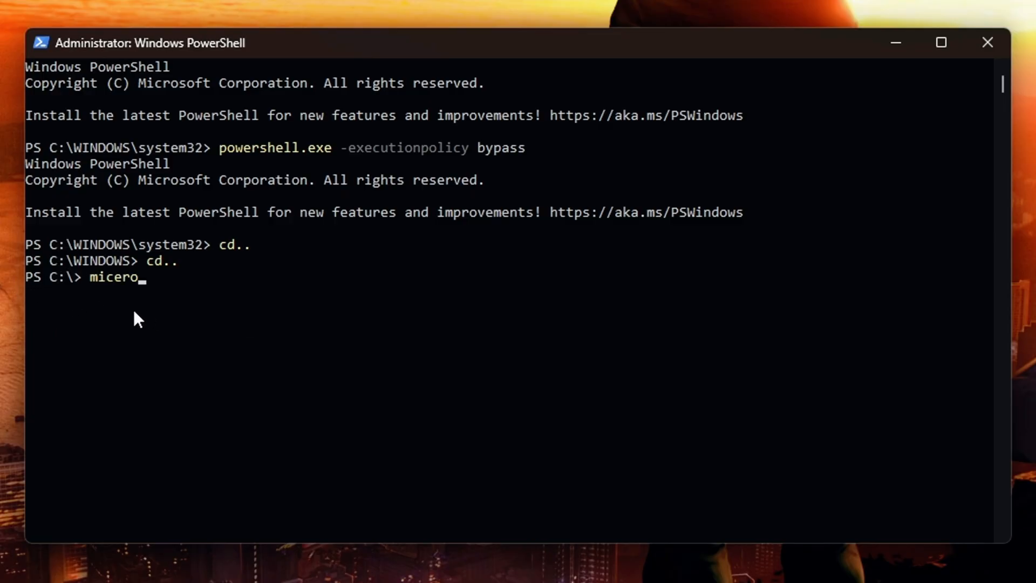
type(".\\micro-adjust-benchmark.ps1")
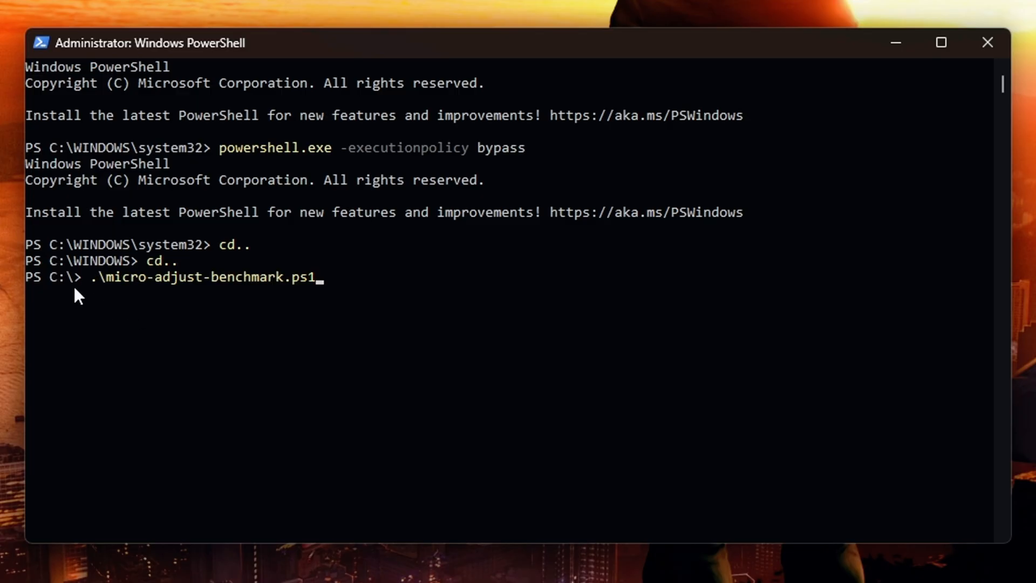
mouse_move(286, 303)
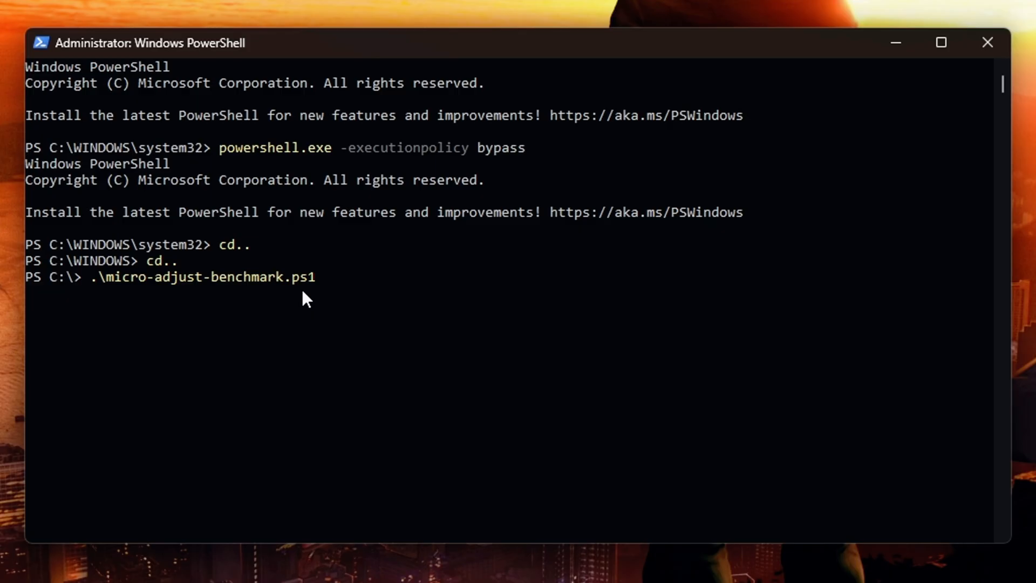
mouse_move(313, 298)
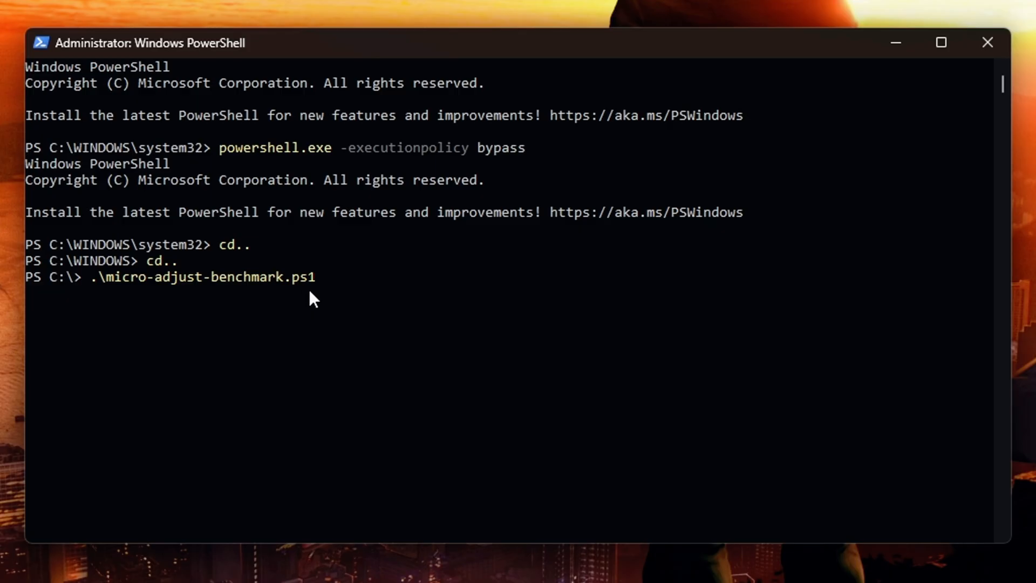
mouse_move(296, 297)
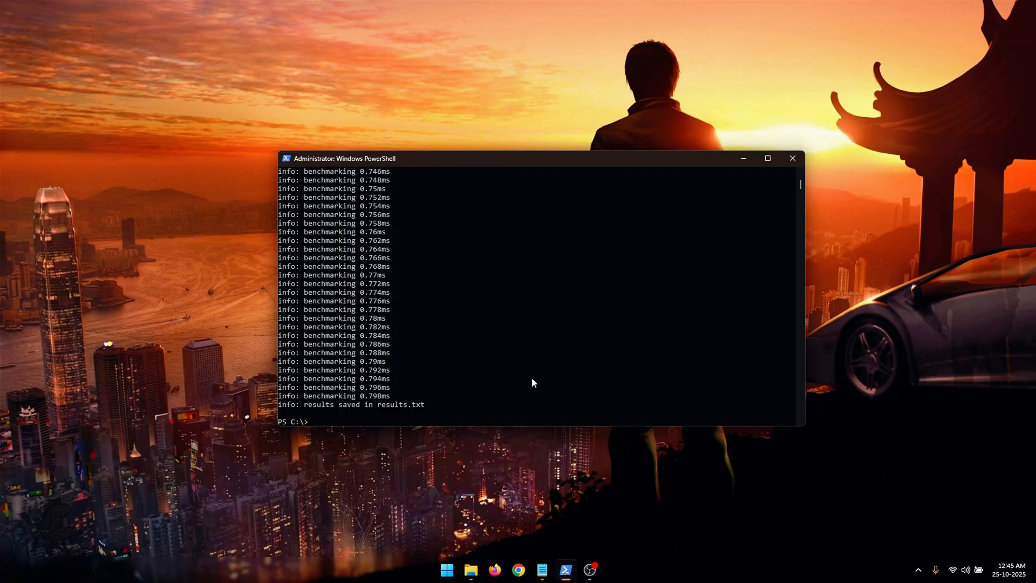
mouse_move(306, 409)
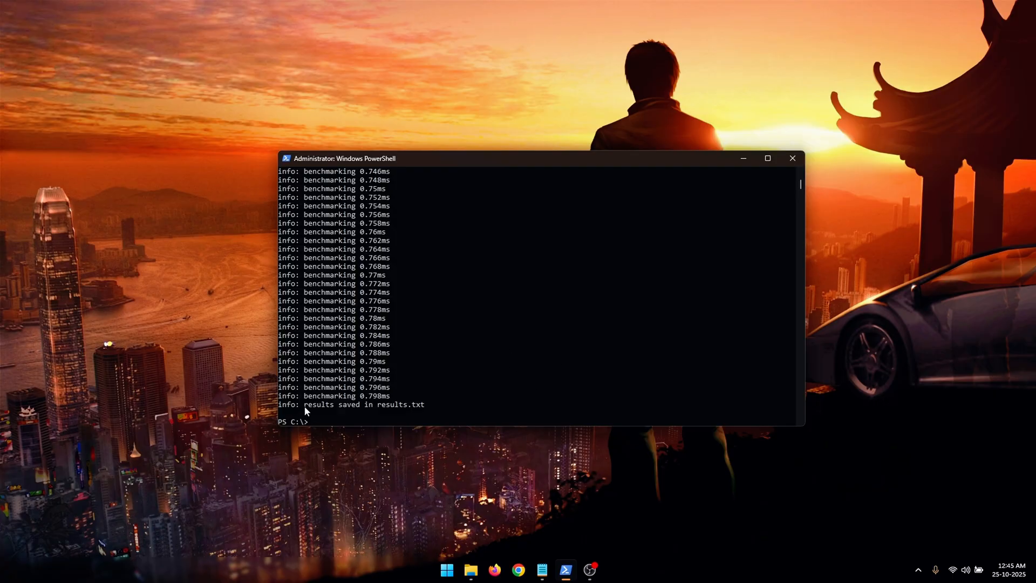
Step: Review the benchmark results, check the Prime95 tray test, then close the PowerShell console
left_click(542, 394)
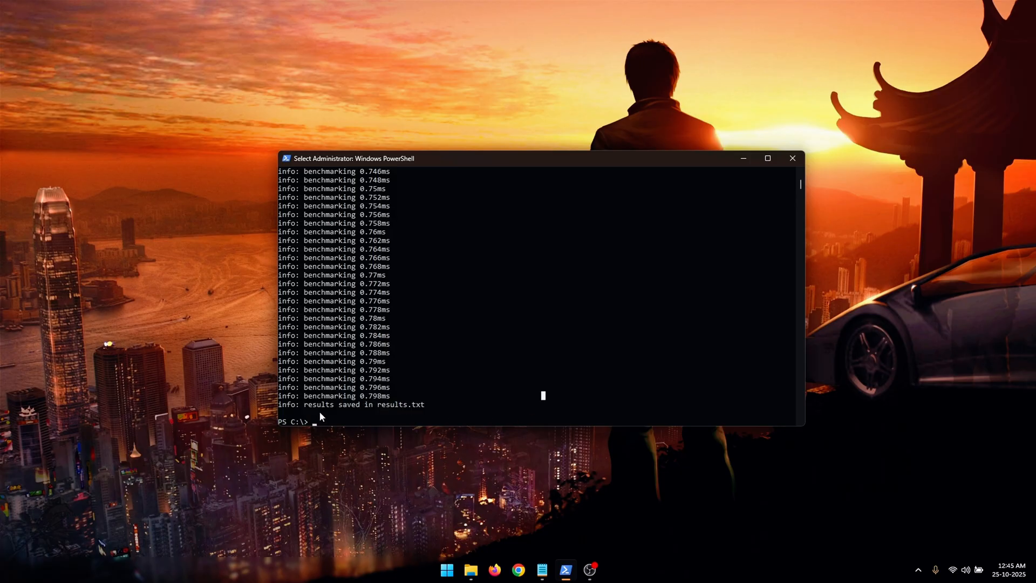
mouse_move(374, 408)
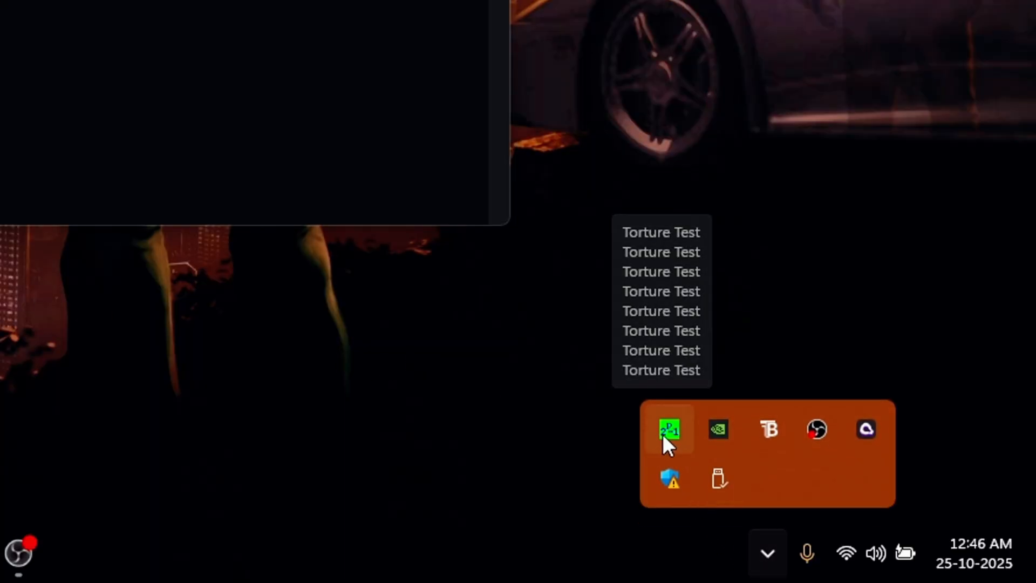
left_click(669, 430)
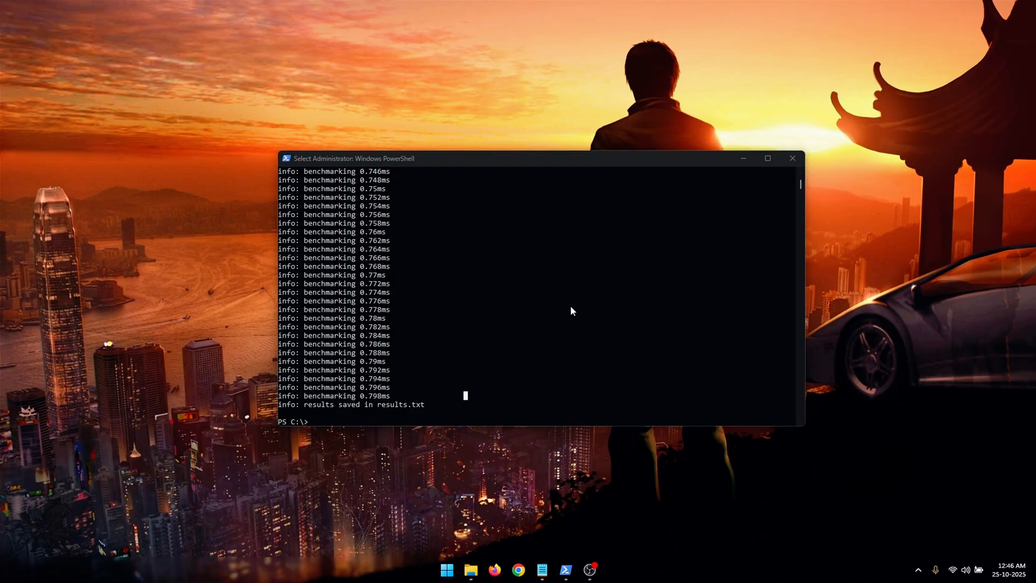
left_click(792, 158)
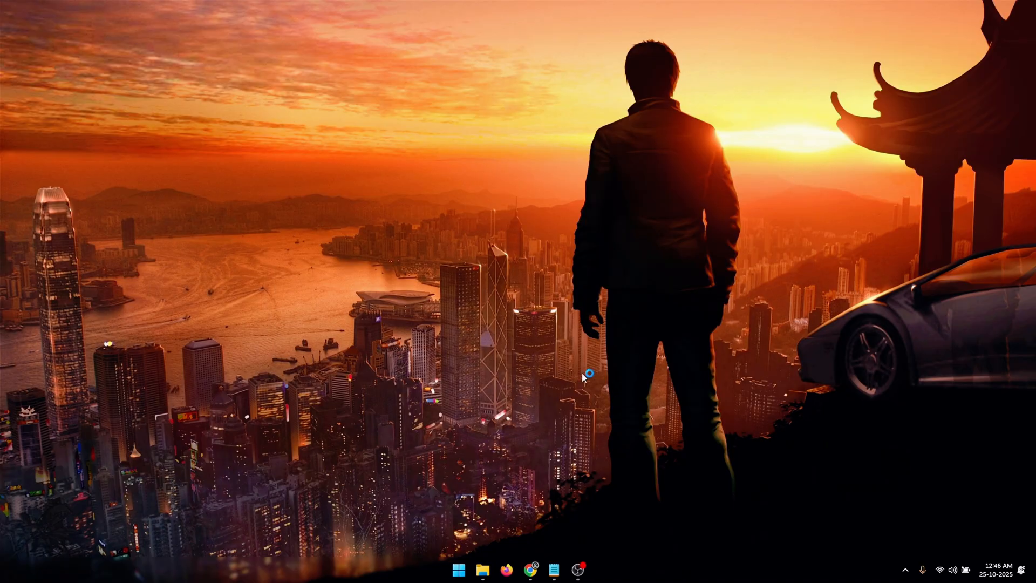
mouse_move(541, 575)
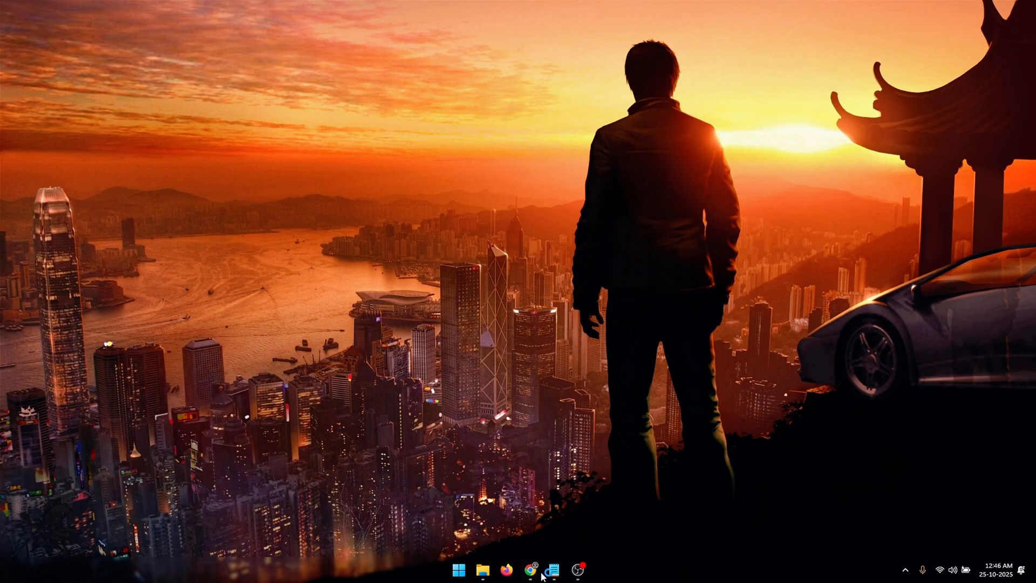
Step: Add a line trace with RequestedResolutionMs on the x-axis and DeltaMs on the y-axis
left_click(528, 569)
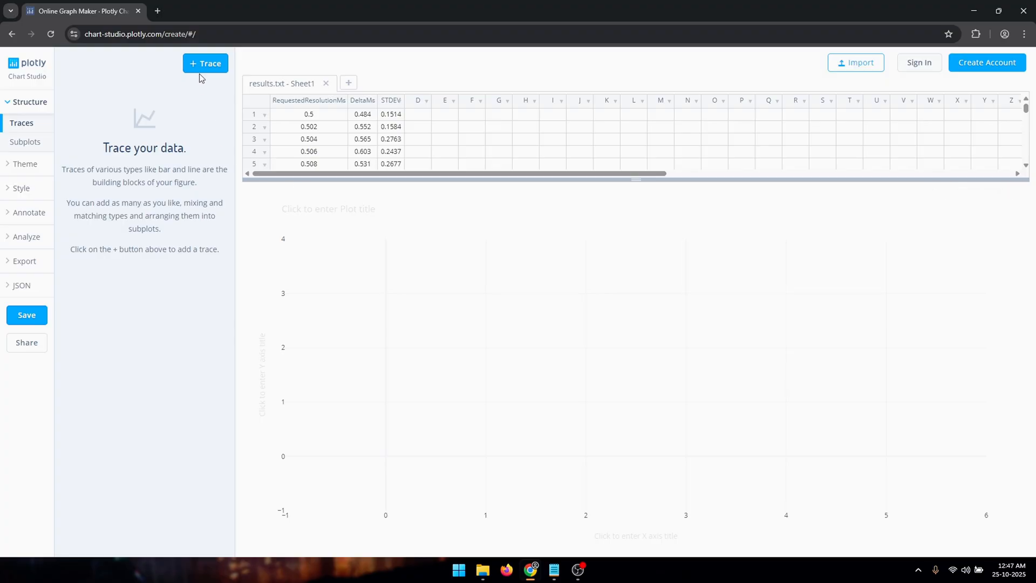
left_click(205, 63)
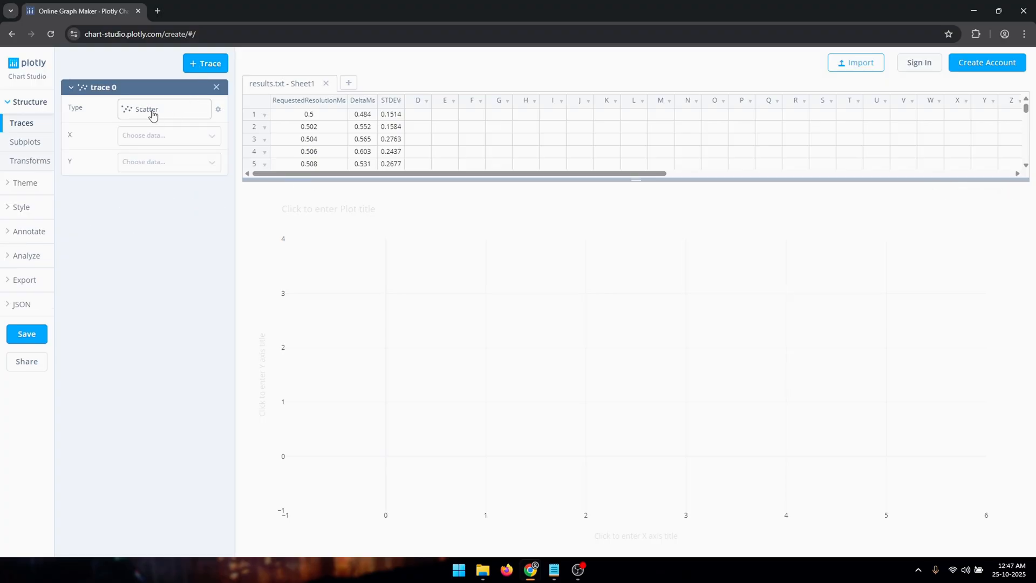
left_click(152, 108)
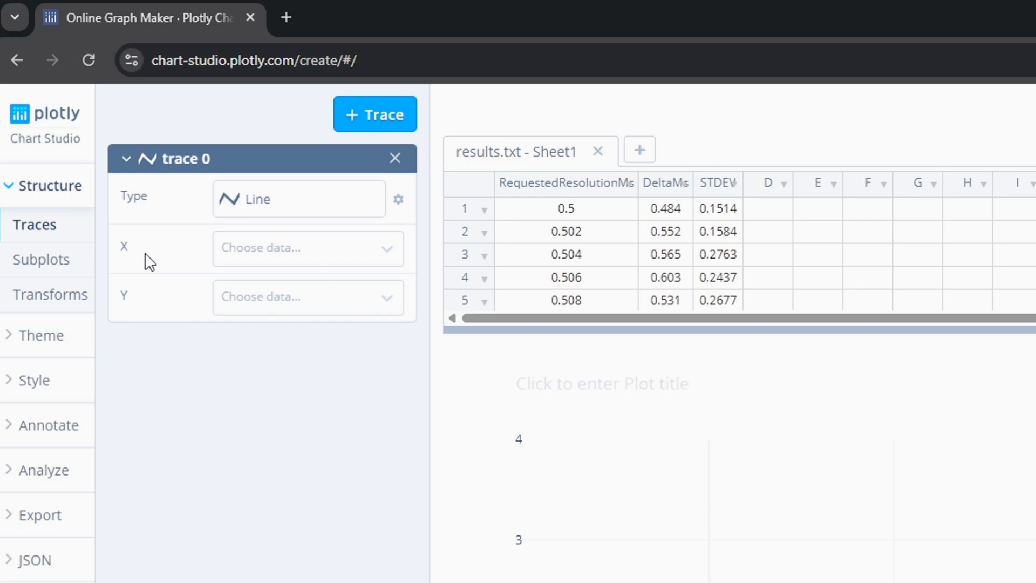
left_click(307, 247)
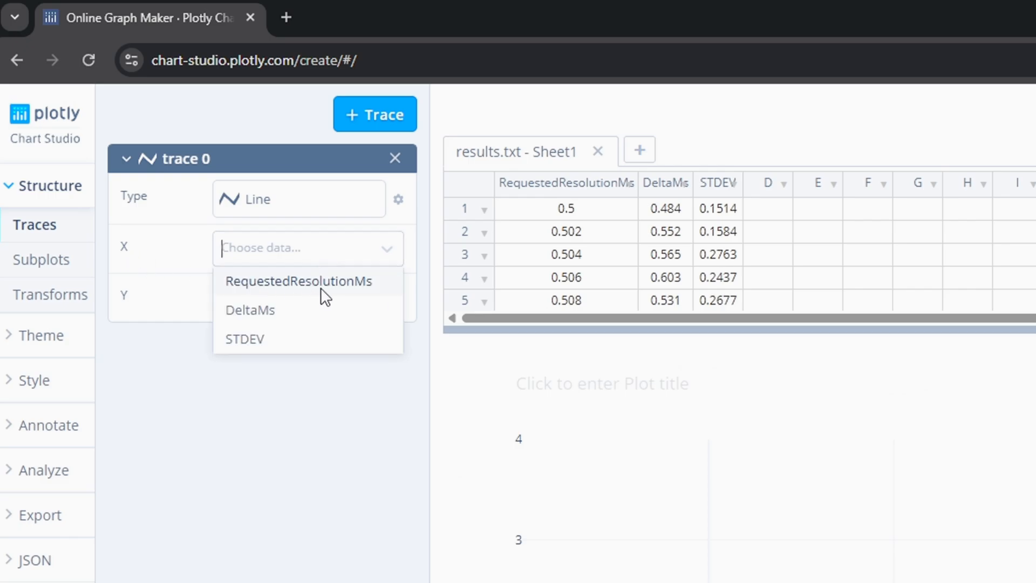
left_click(298, 280)
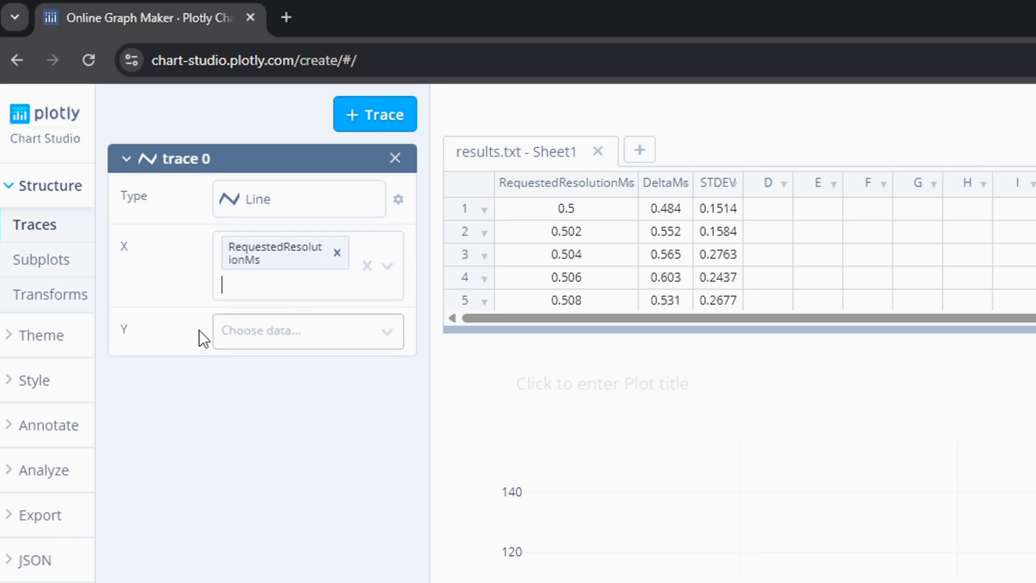
left_click(307, 330)
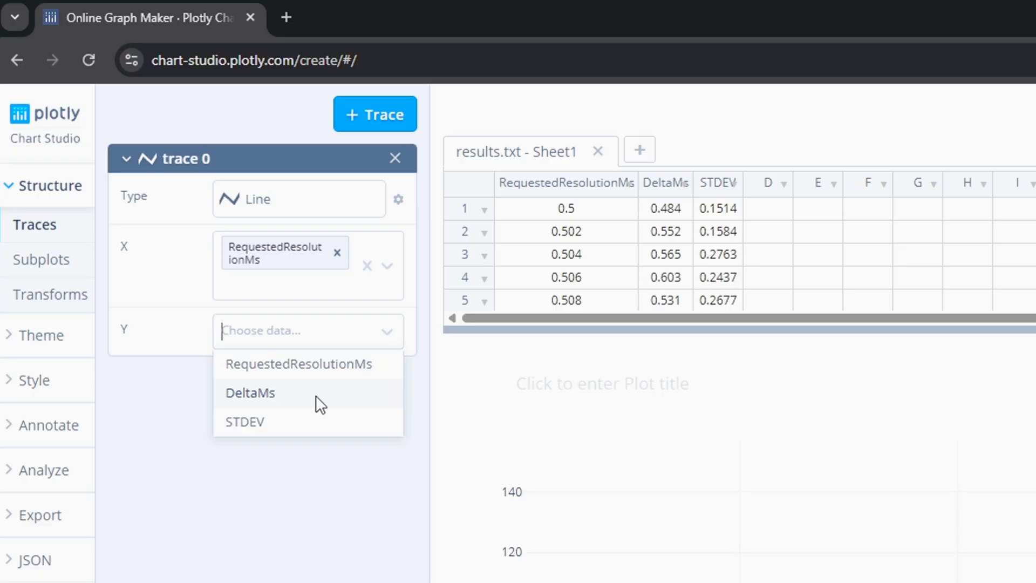
left_click(250, 392)
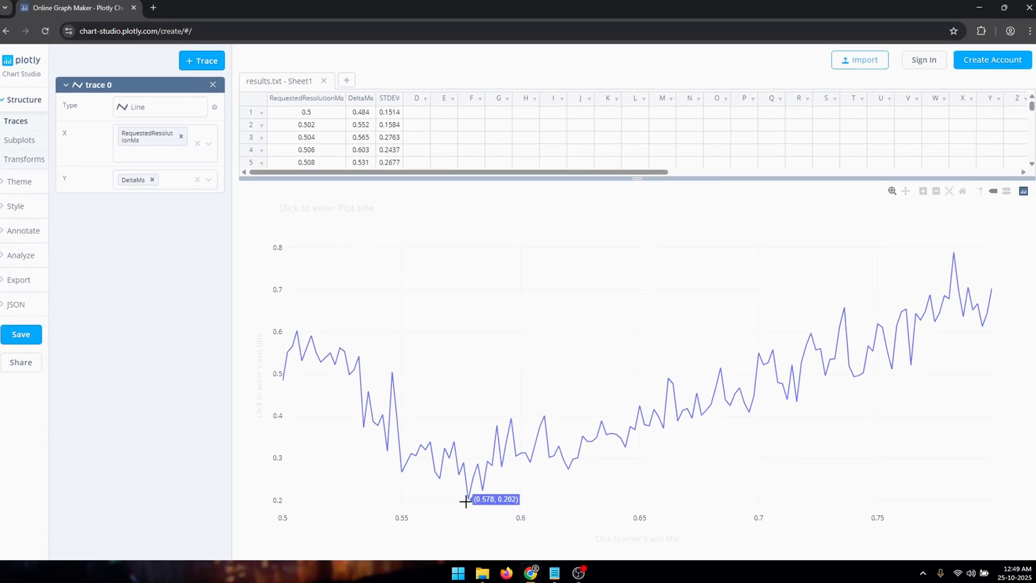
Step: Create a SetTimerResolution.exe shortcut from the C drive and place it on the desktop
left_click(482, 572)
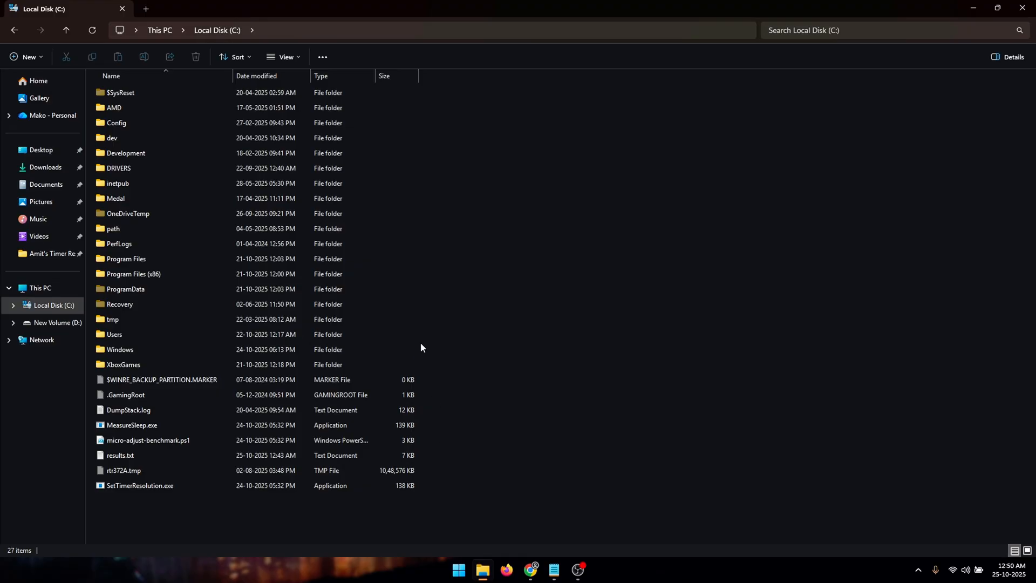
left_click(139, 485)
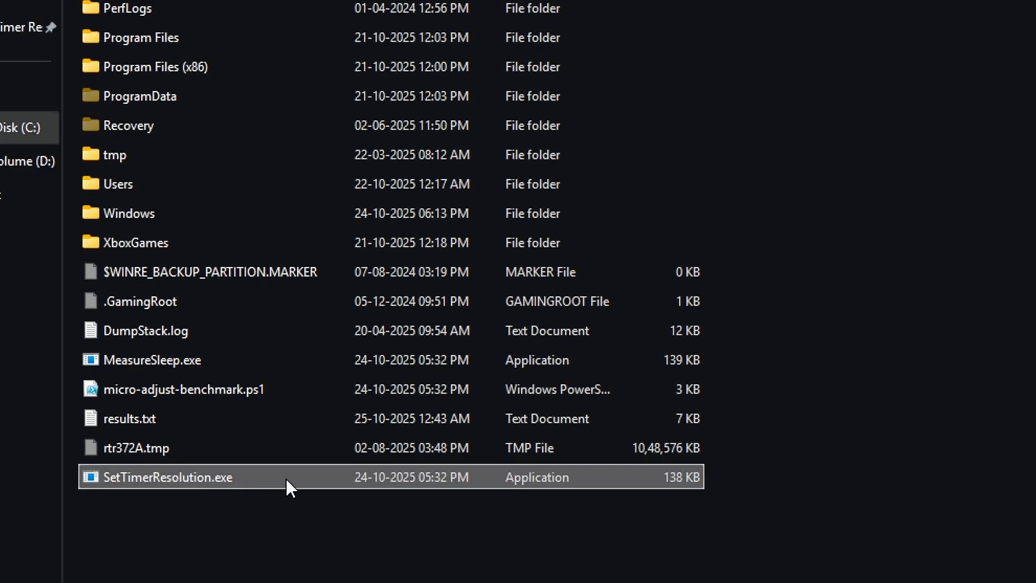
right_click(168, 477)
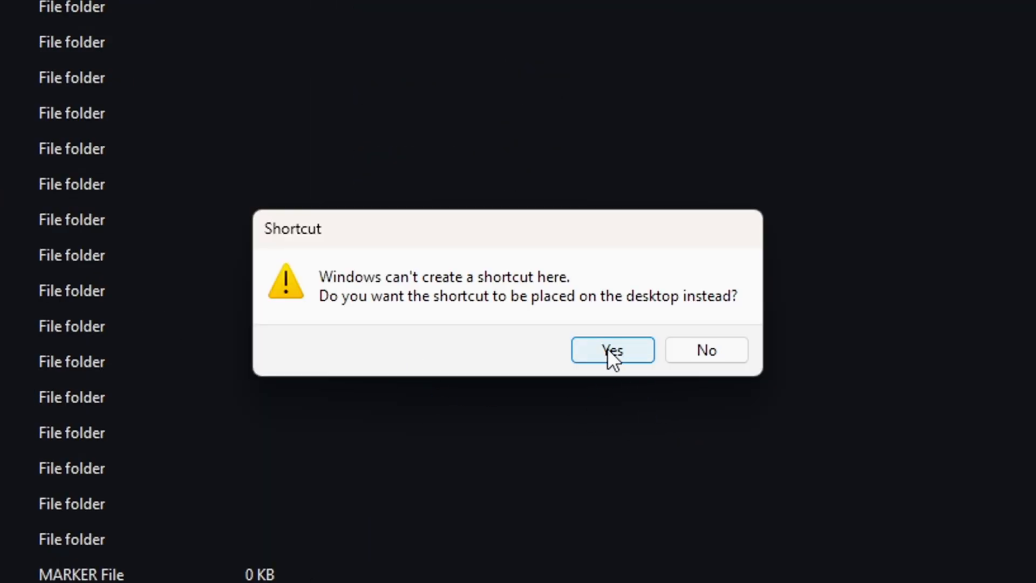
left_click(611, 349)
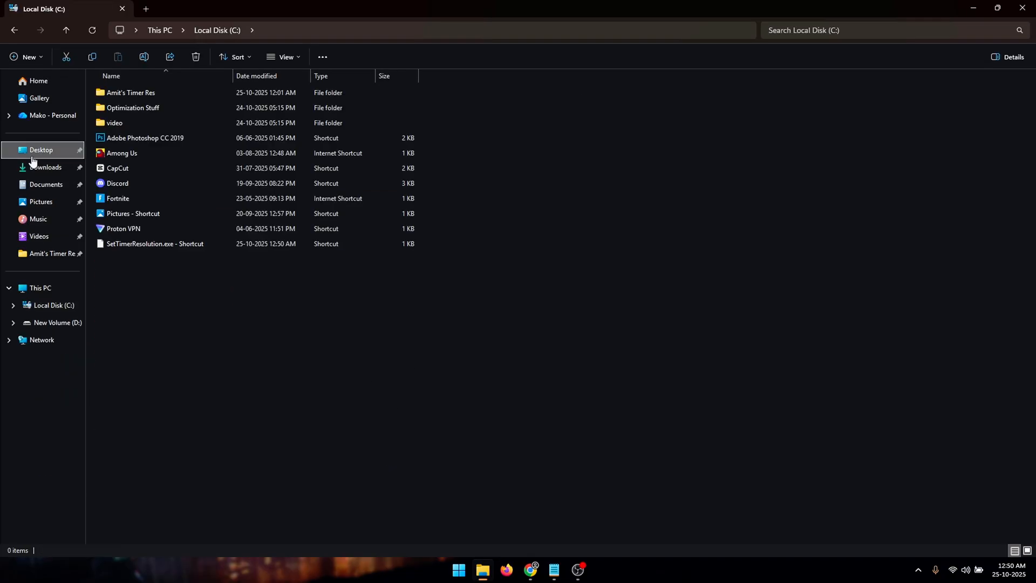
Step: Open the Properties of the new SetTimerResolution shortcut on the Desktop
left_click(41, 150)
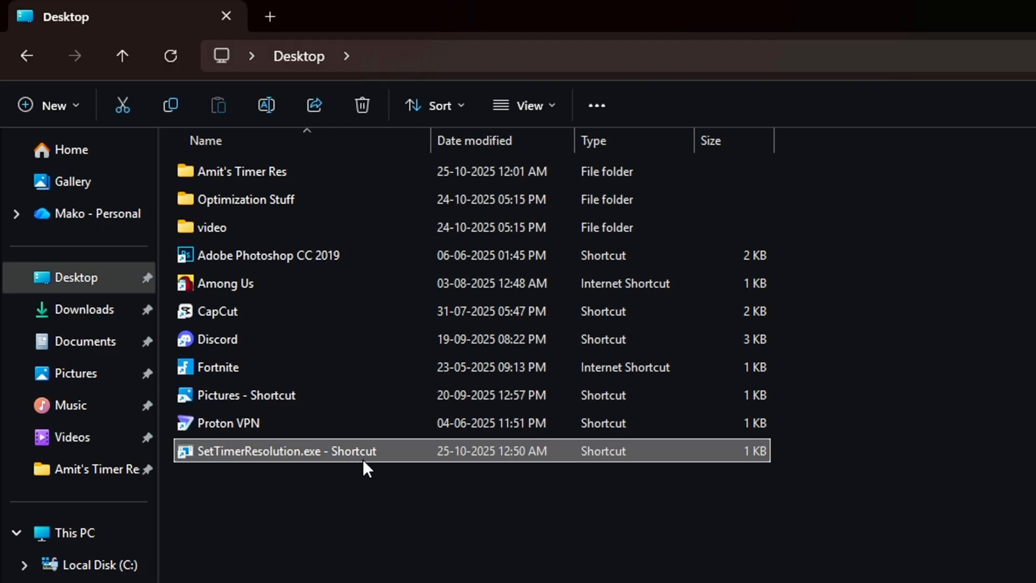
left_click(998, 8)
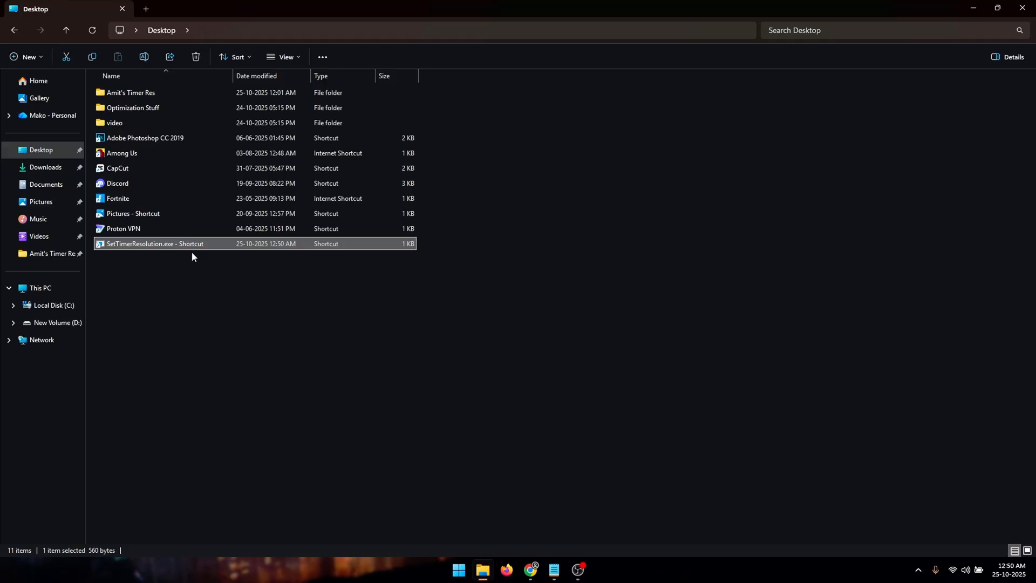
left_click(263, 446)
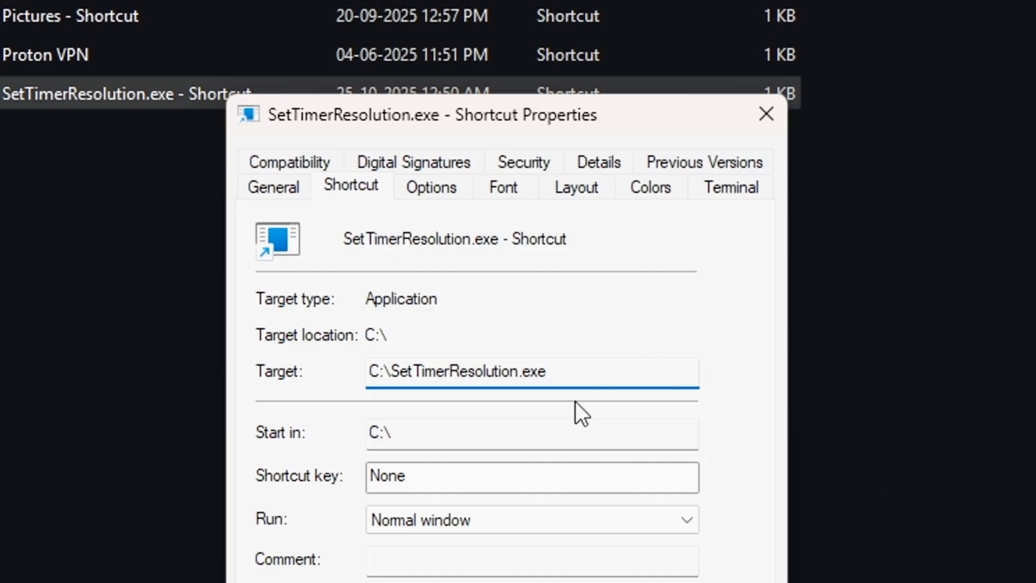
Step: Append '--resolution 5000 --no-console' to the shortcut target, swap 5000 for the optimum, and save
left_click(766, 114)
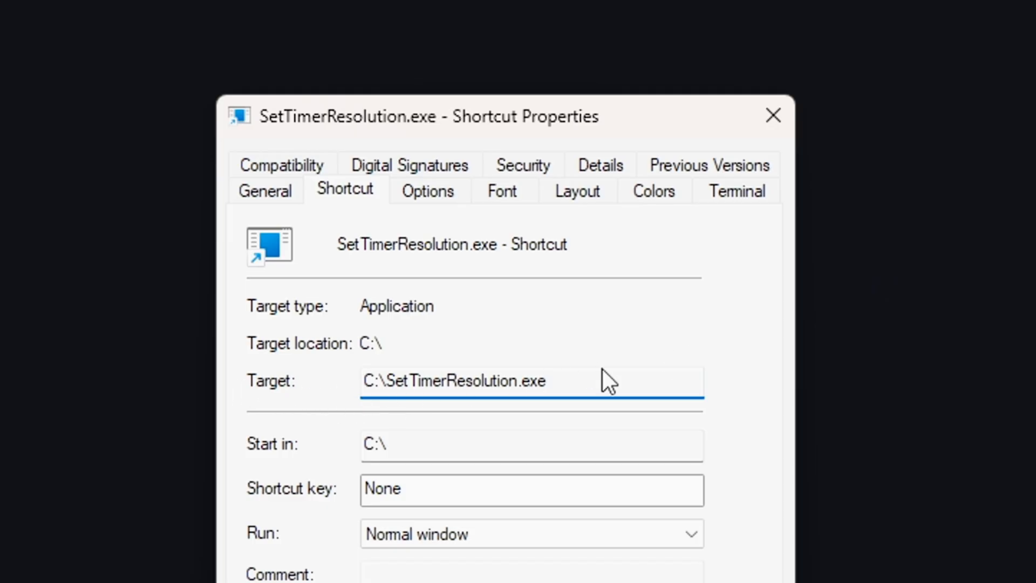
type("--resolution 5000 --no-console")
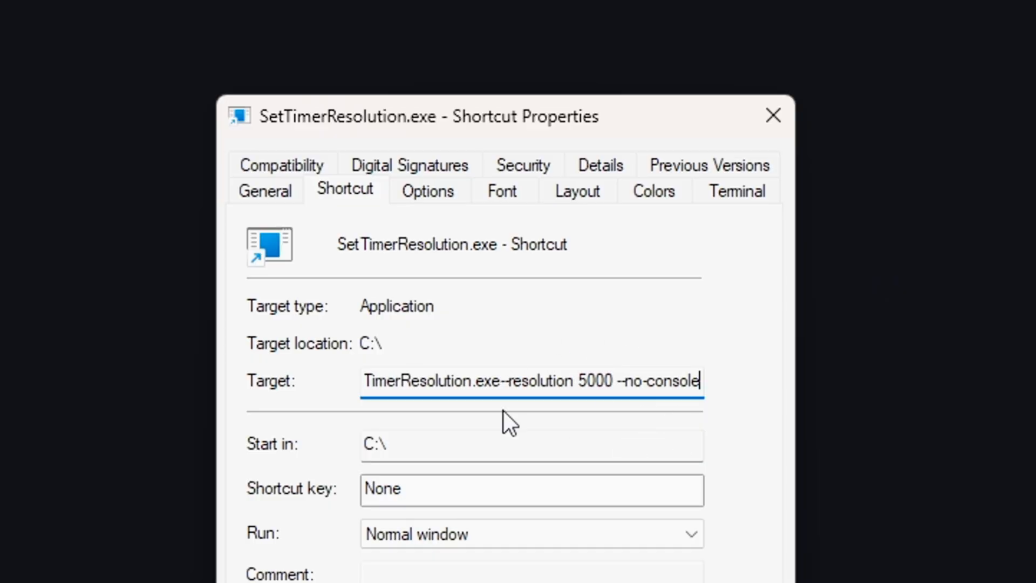
double_click(592, 380)
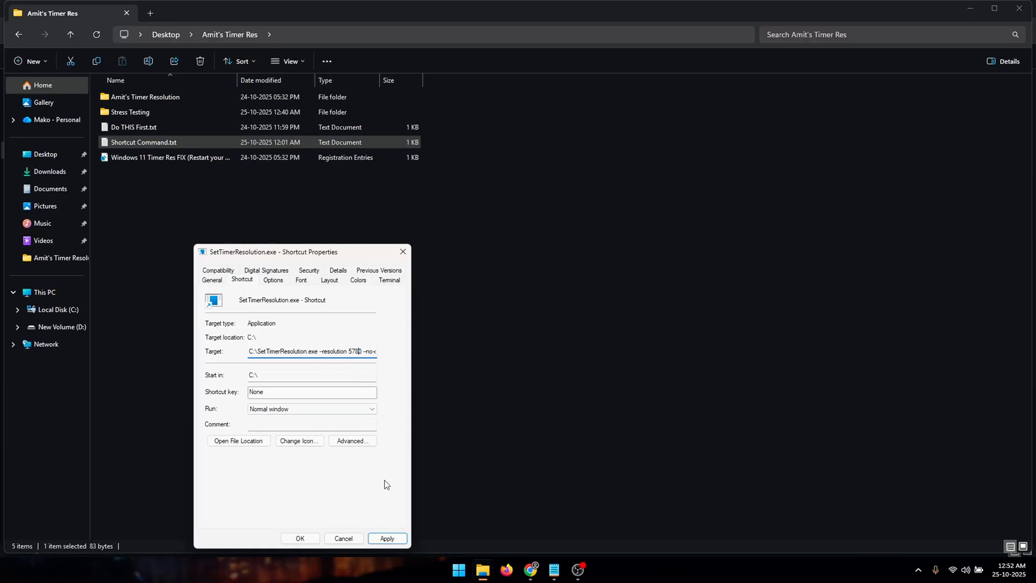
left_click(344, 537)
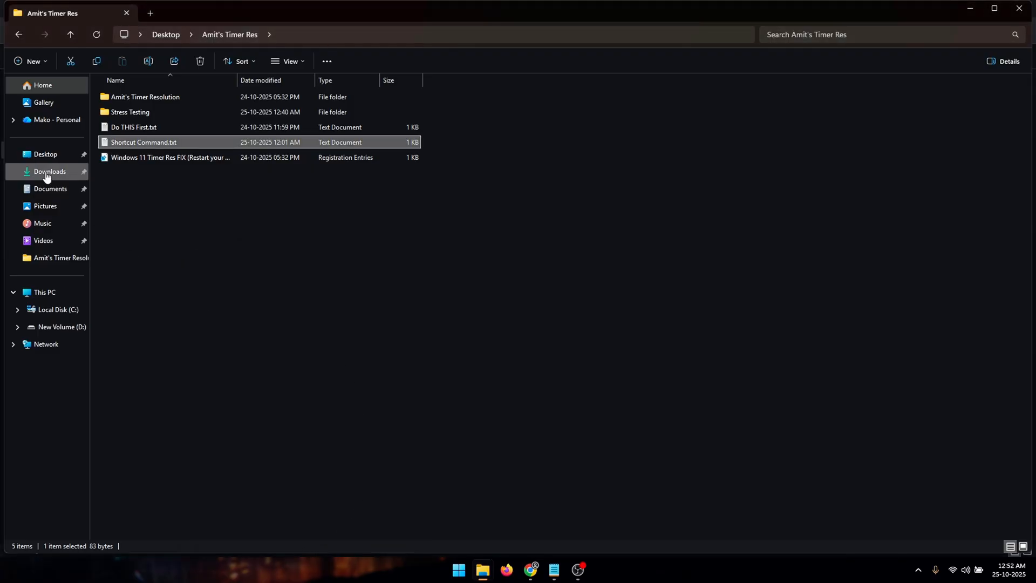
Step: Copy the SetTimerResolution shortcut into the shell:startup folder, then return to Desktop
right_click(159, 248)
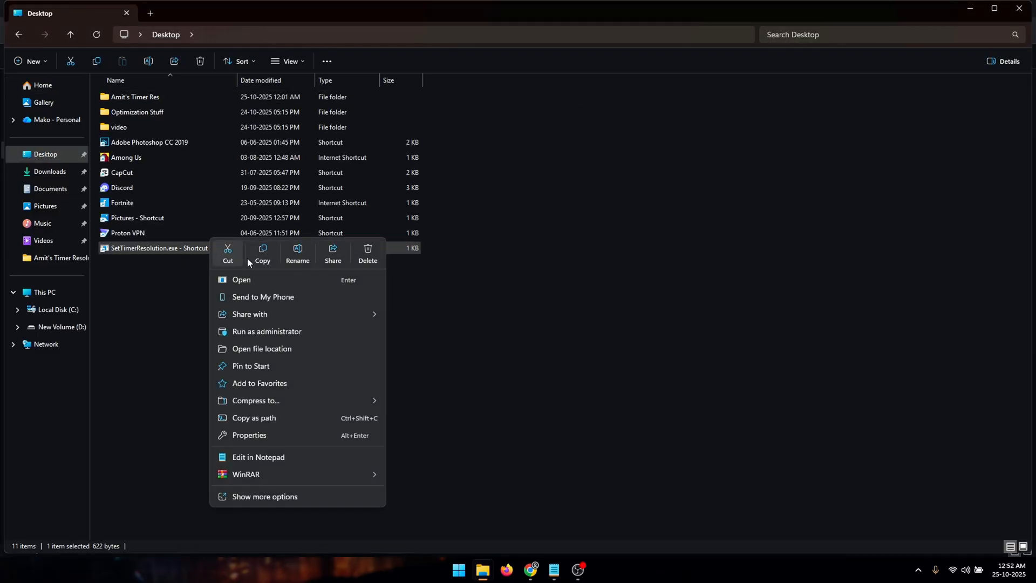
left_click(522, 203)
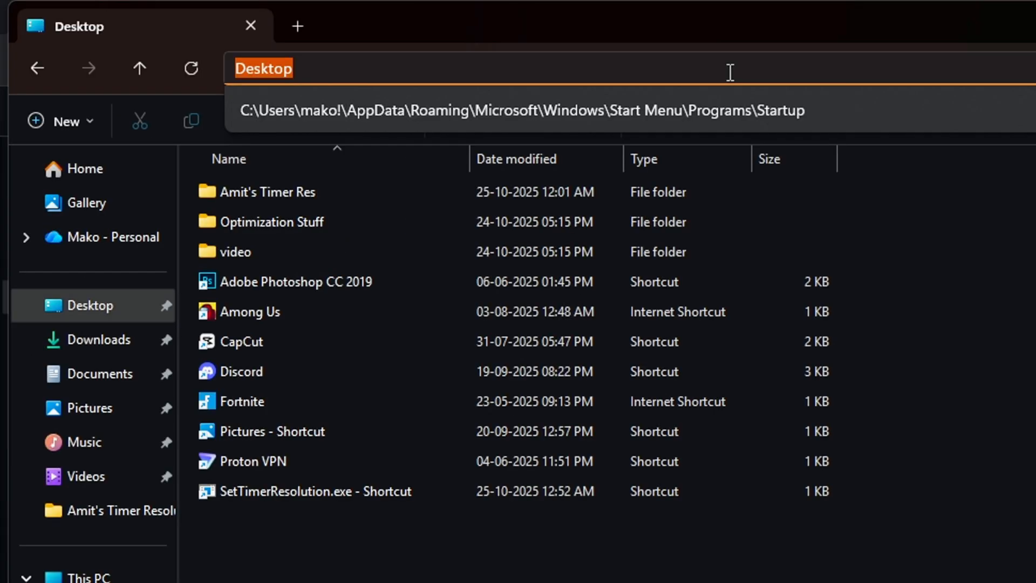
type("shell:cs")
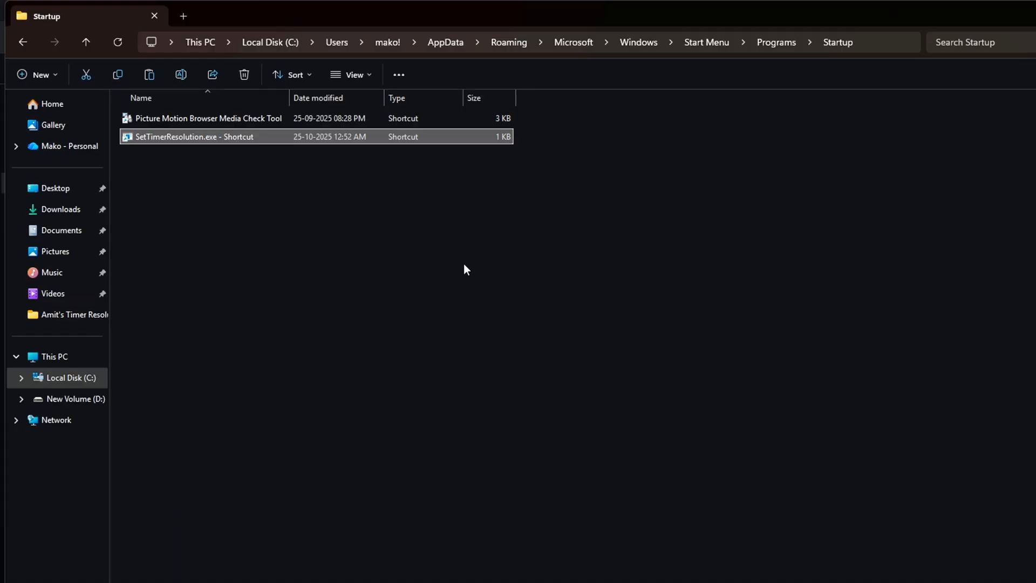
left_click(993, 16)
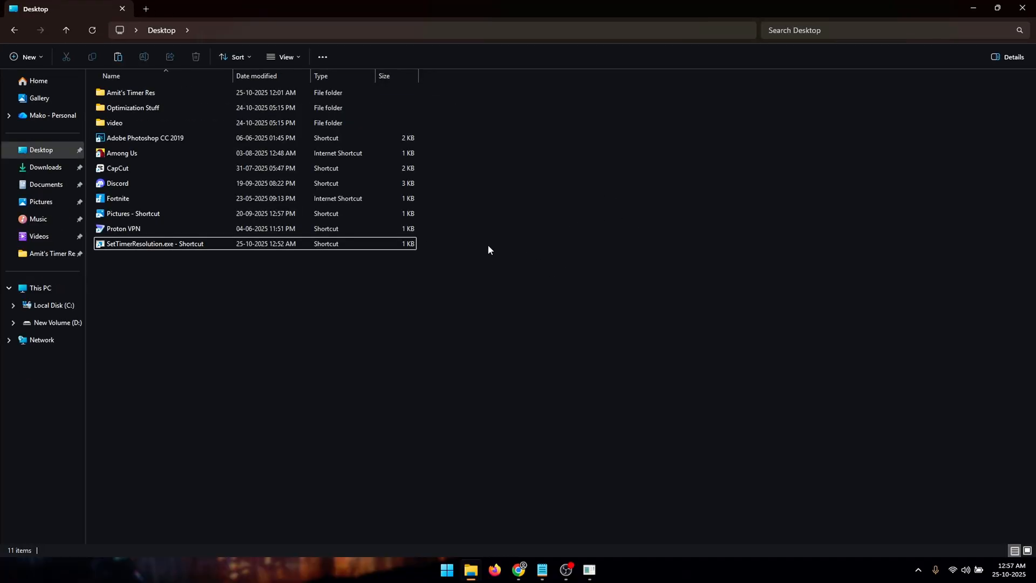
Step: Go to the root of Local Disk (C:) containing MeasureSleep.exe
left_click(154, 243)
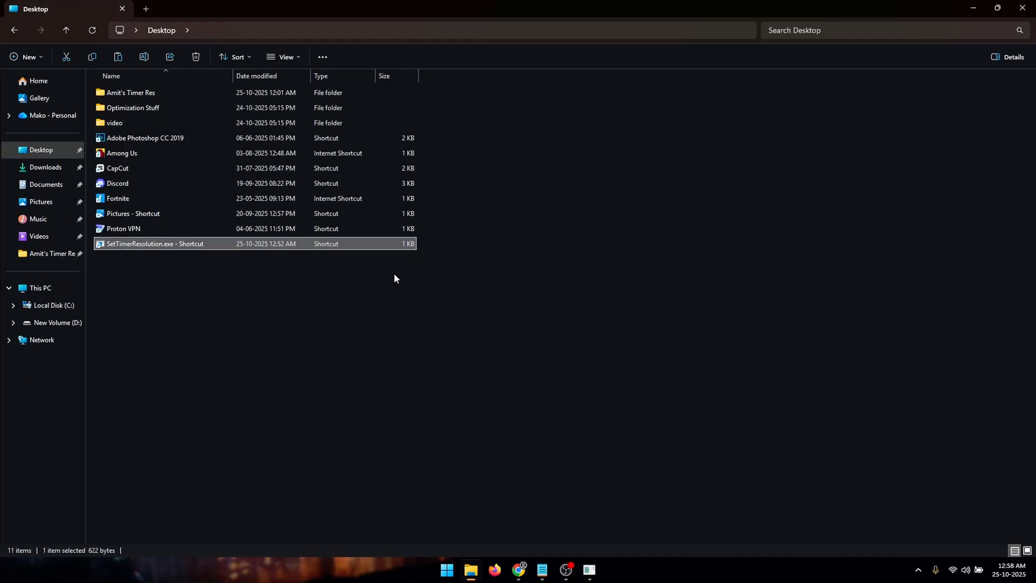
mouse_move(135, 303)
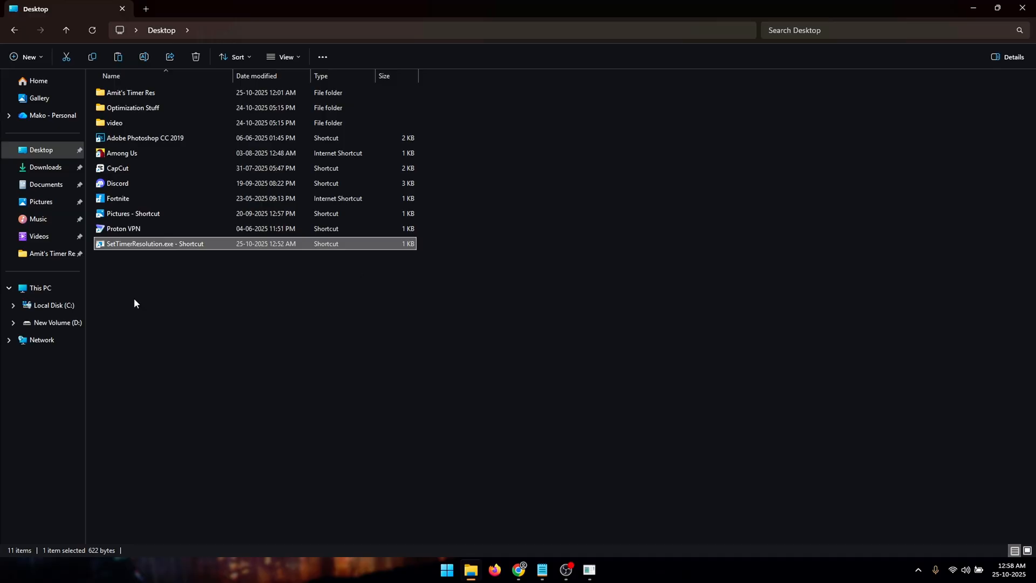
left_click(53, 305)
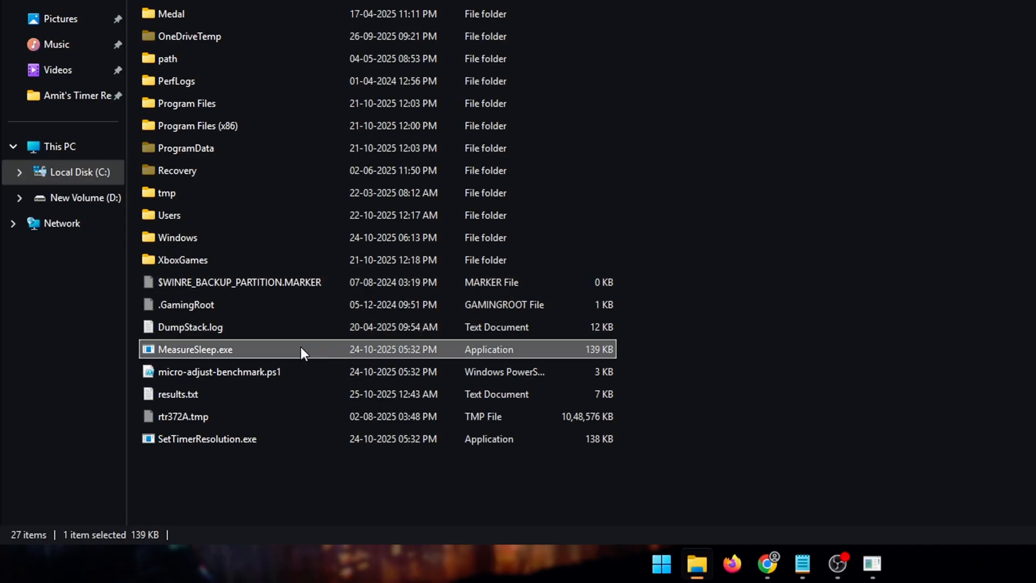
Step: Run MeasureSleep.exe as administrator to check the 0.5780 ms timer resolution
right_click(195, 350)
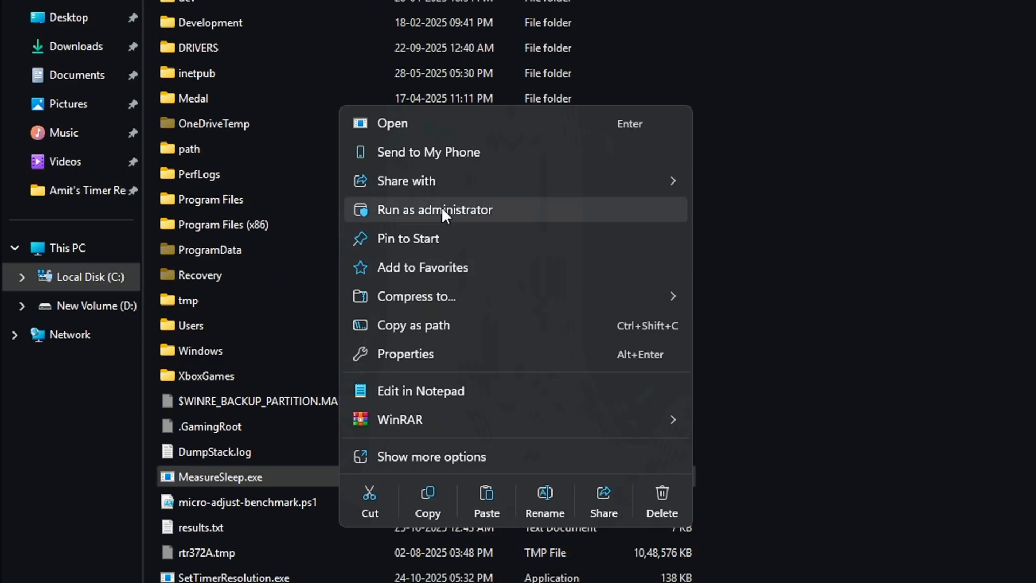
left_click(435, 210)
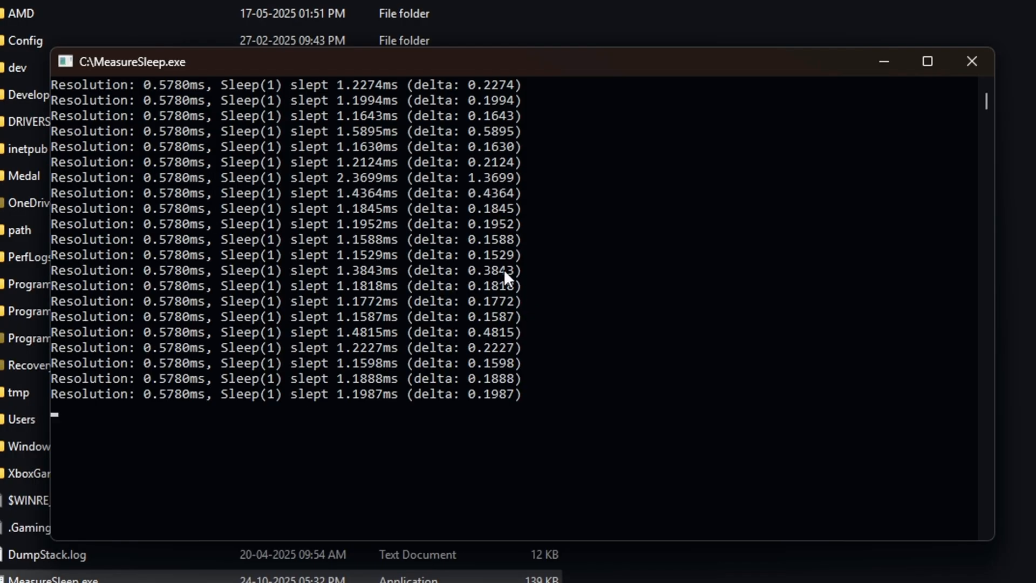
mouse_move(697, 333)
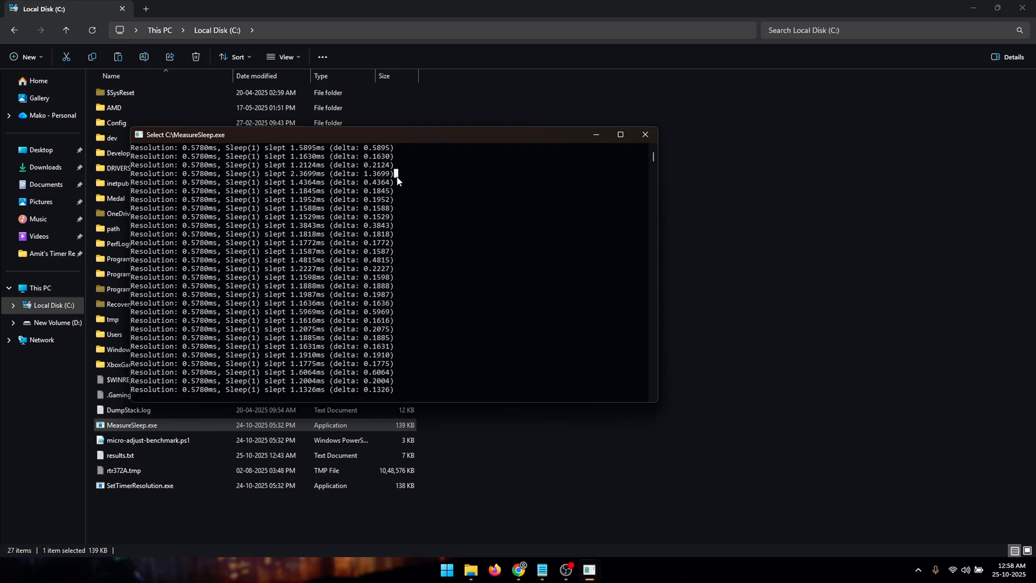
mouse_move(504, 247)
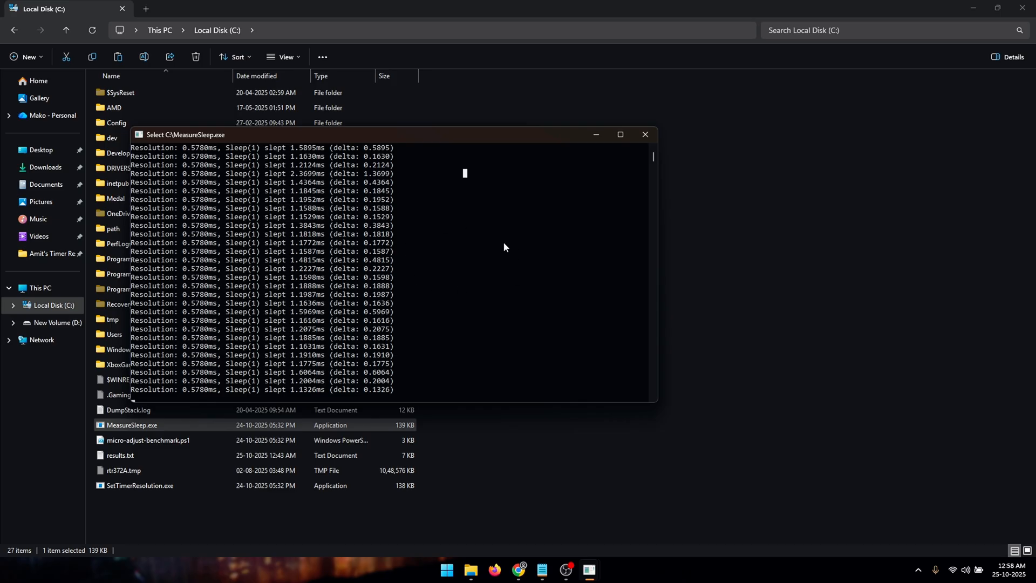
mouse_move(488, 254)
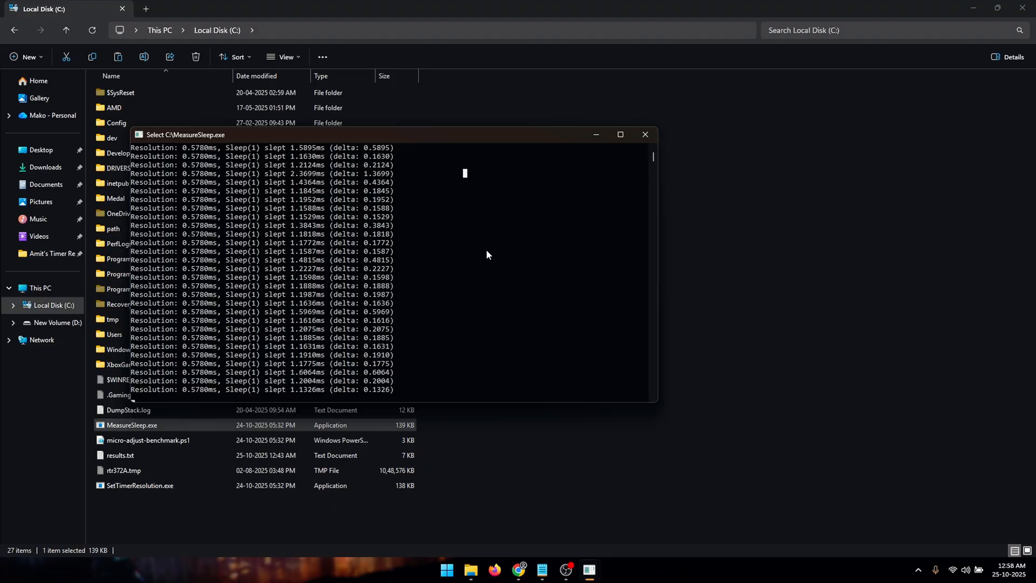